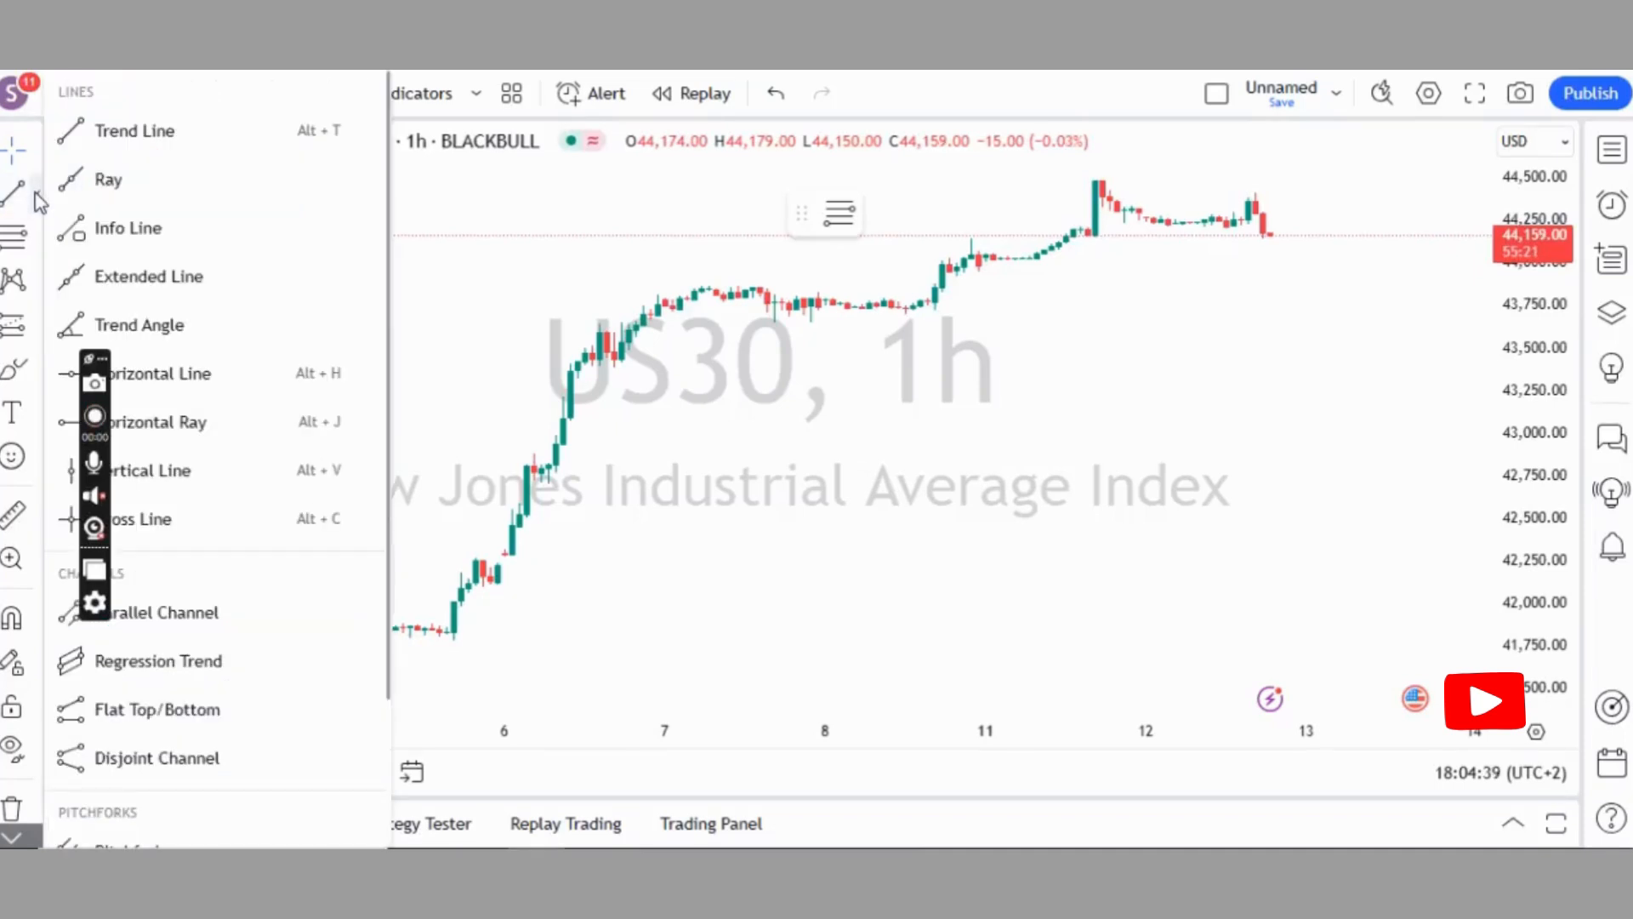
pyautogui.moveTo(509, 378)
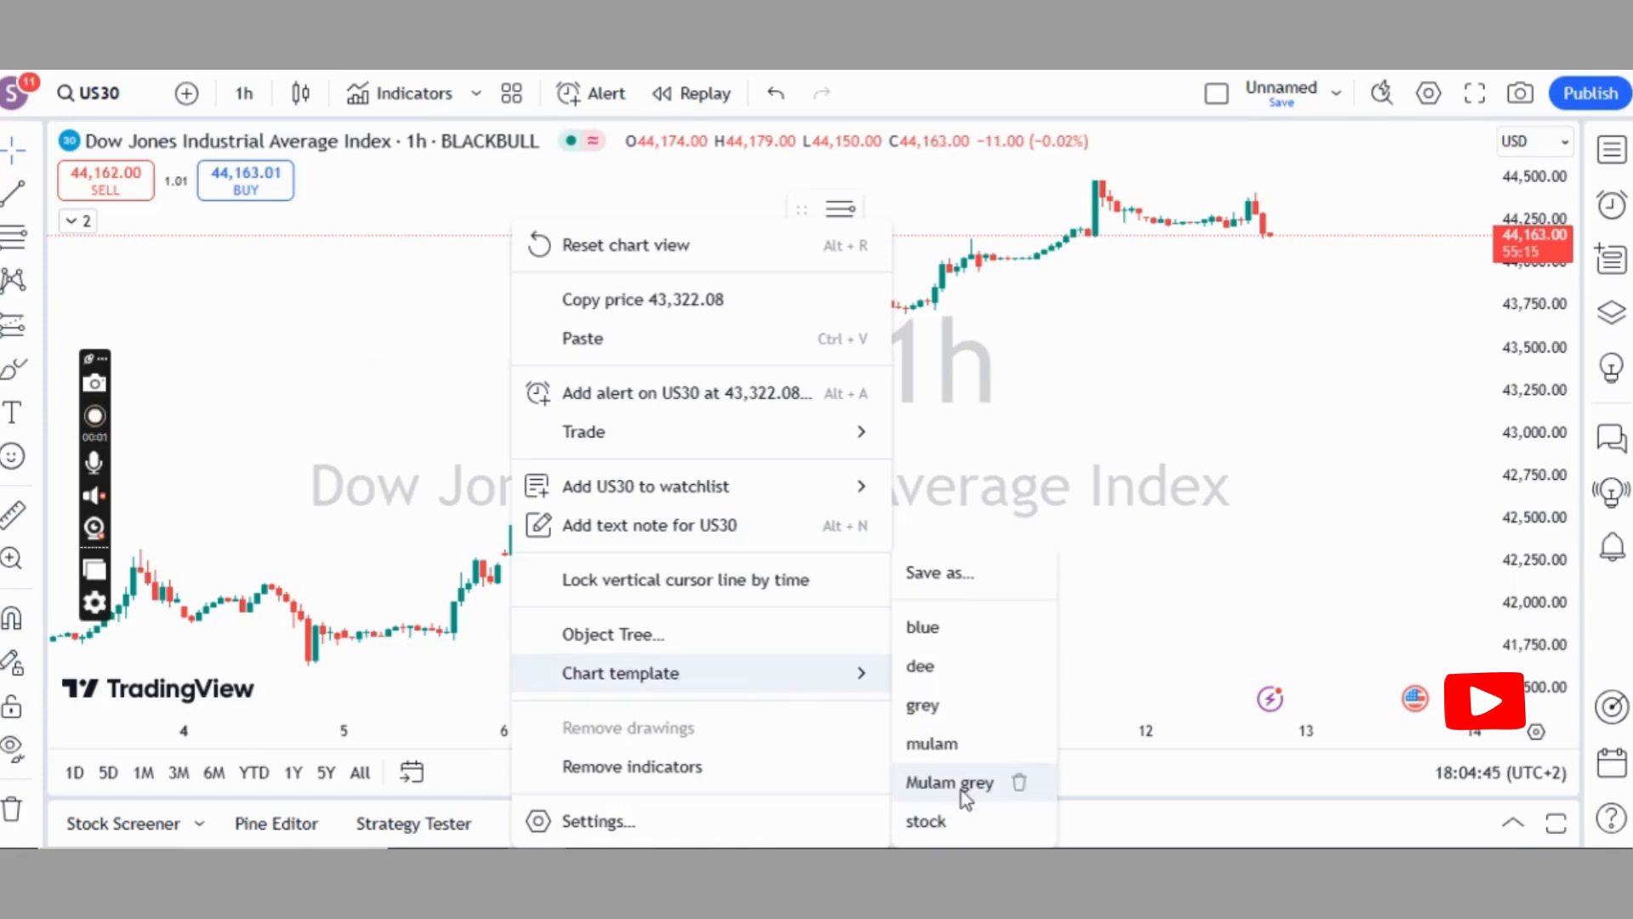
# Step: Apply the 'Mulam grey' chart template to the US30 1h chart
pyautogui.click(949, 781)
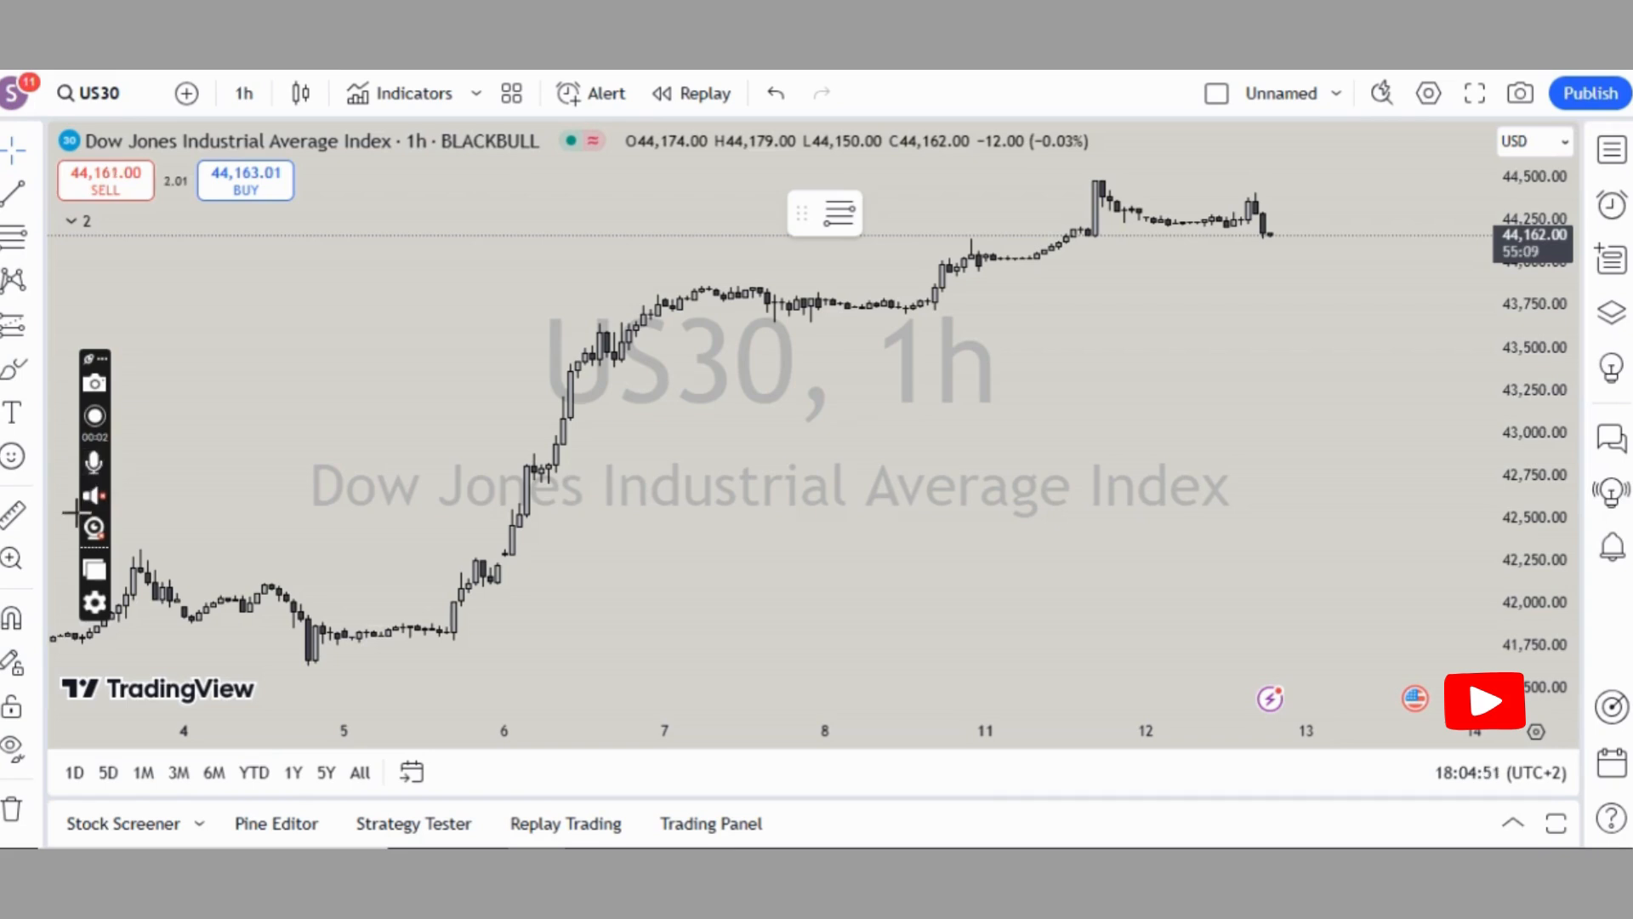
pyautogui.moveTo(10, 189)
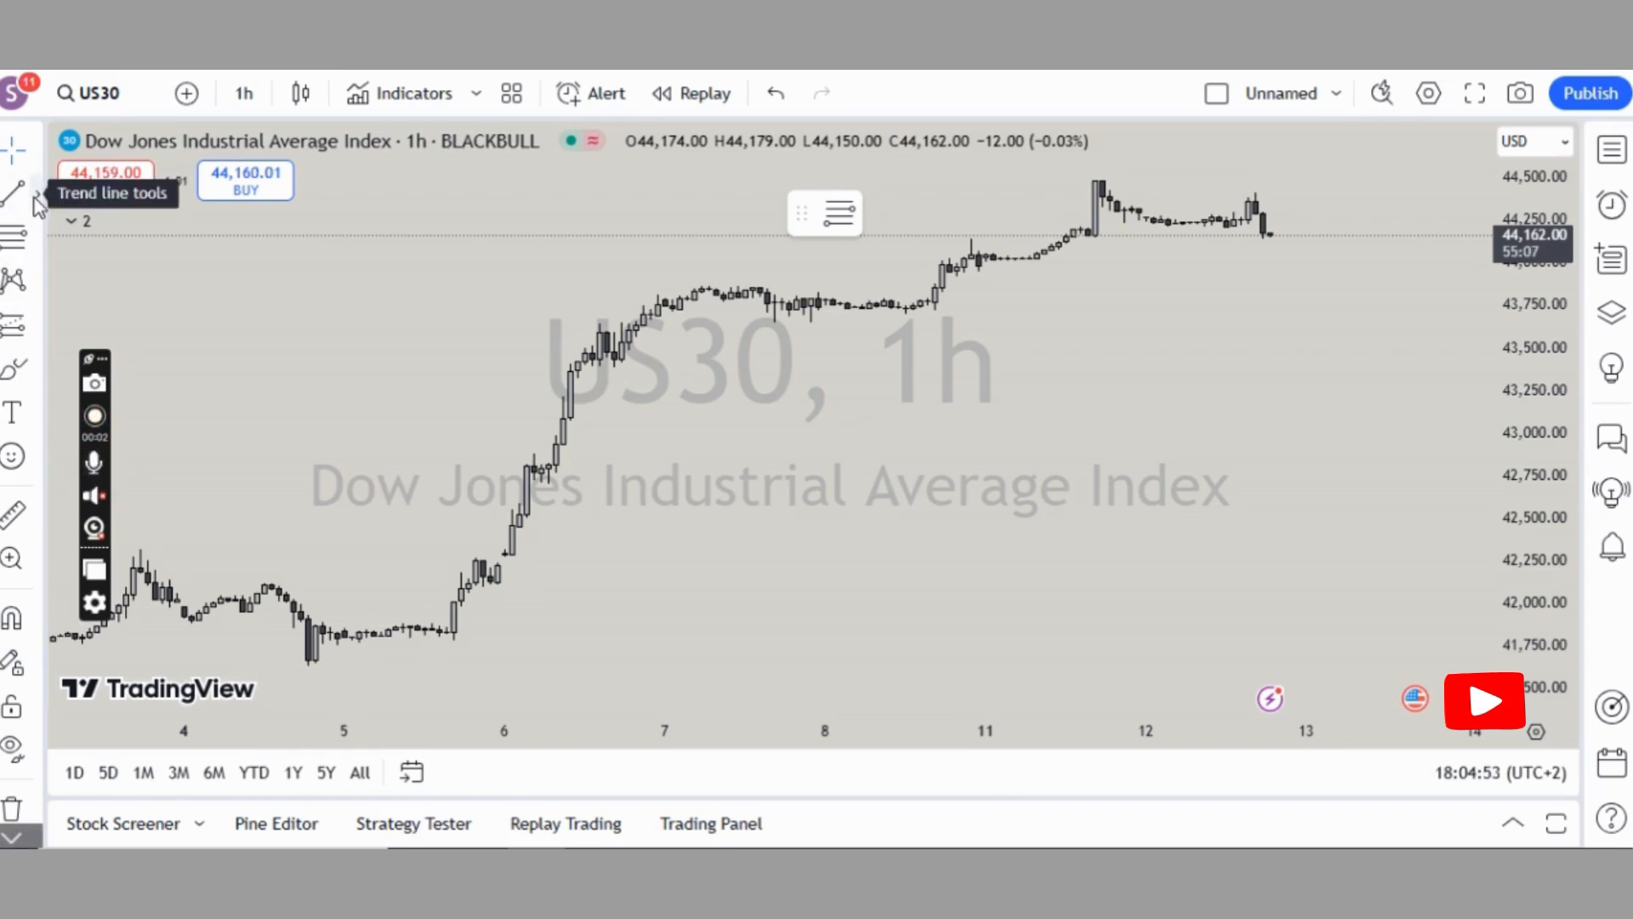
# Step: Place a horizontal line on the chart at a price of 43,000
pyautogui.click(10, 185)
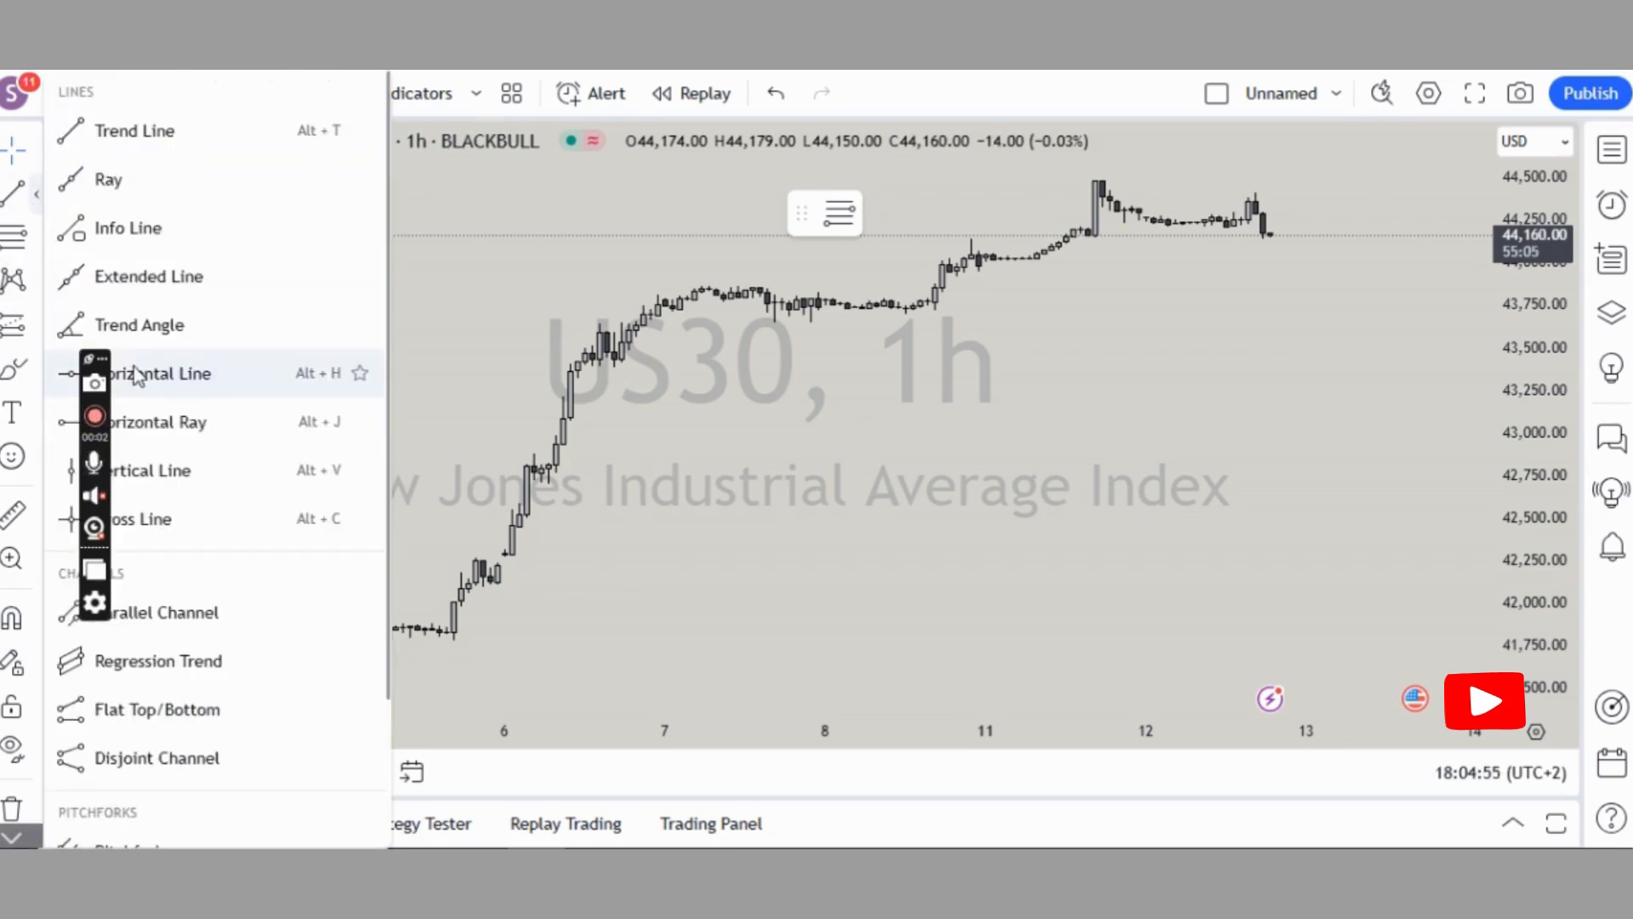
pyautogui.moveTo(127, 470)
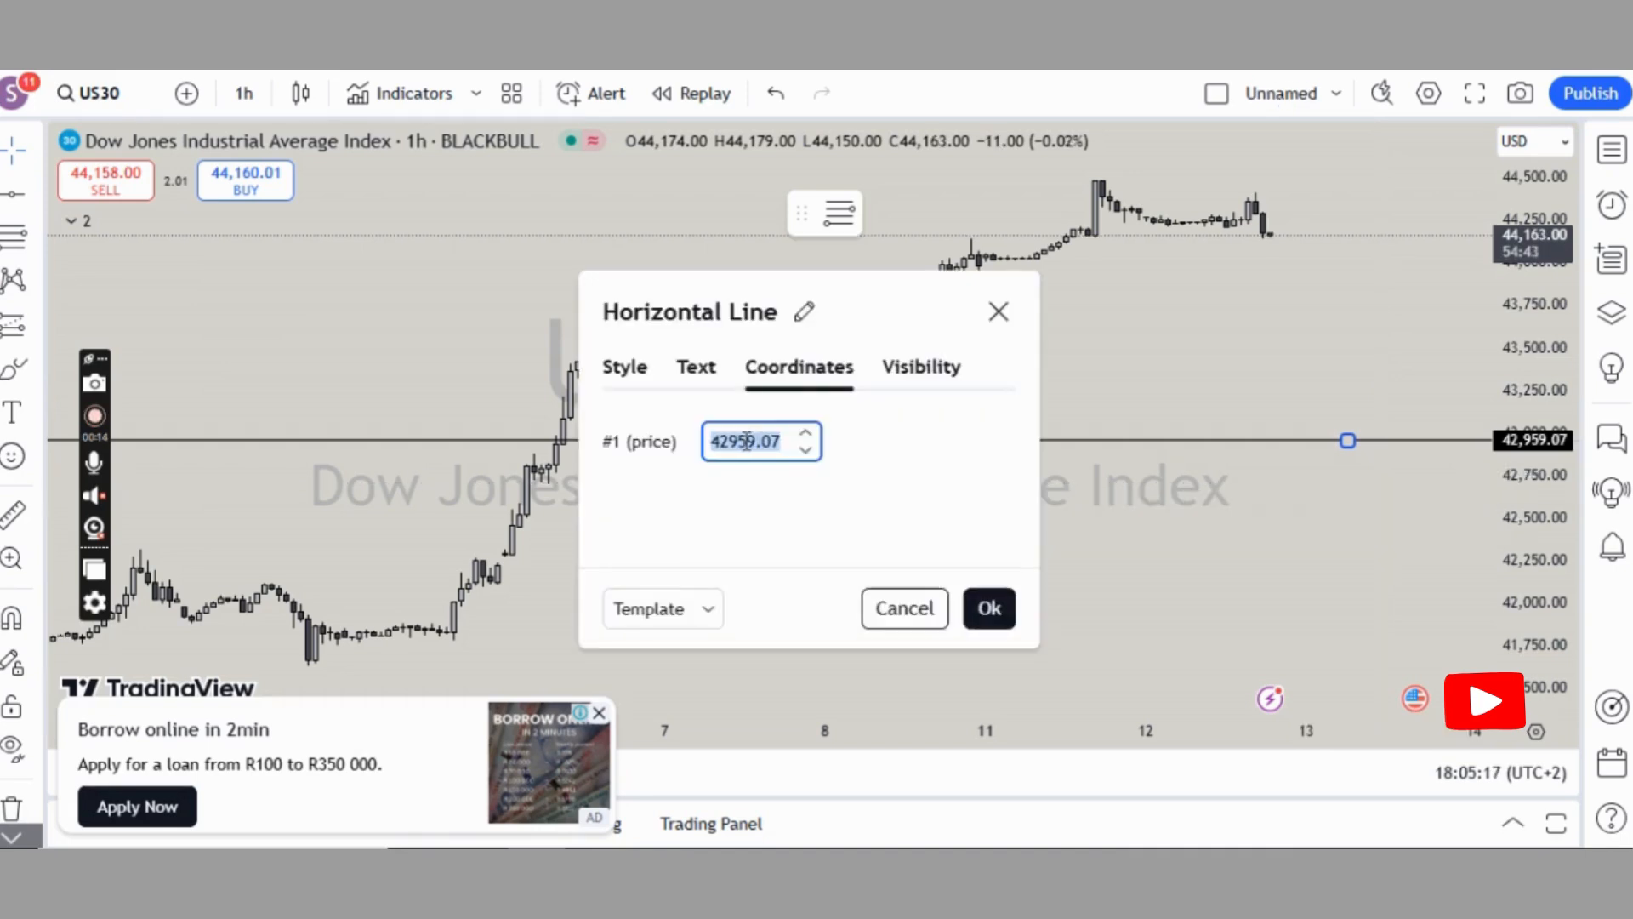
pyautogui.write('43')
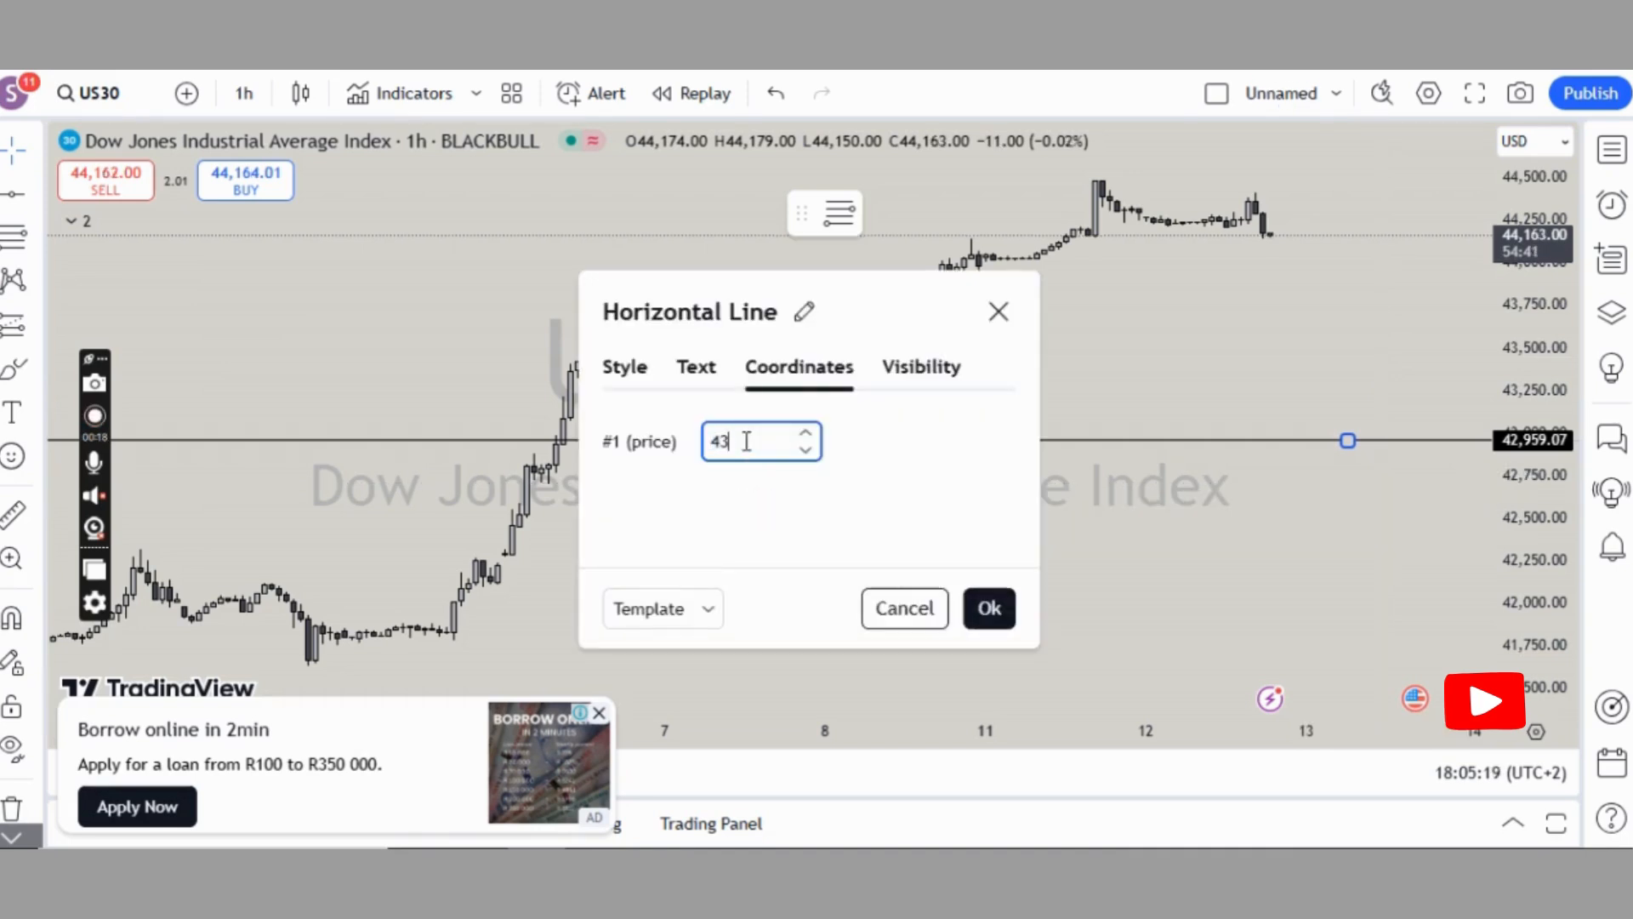
pyautogui.write('0')
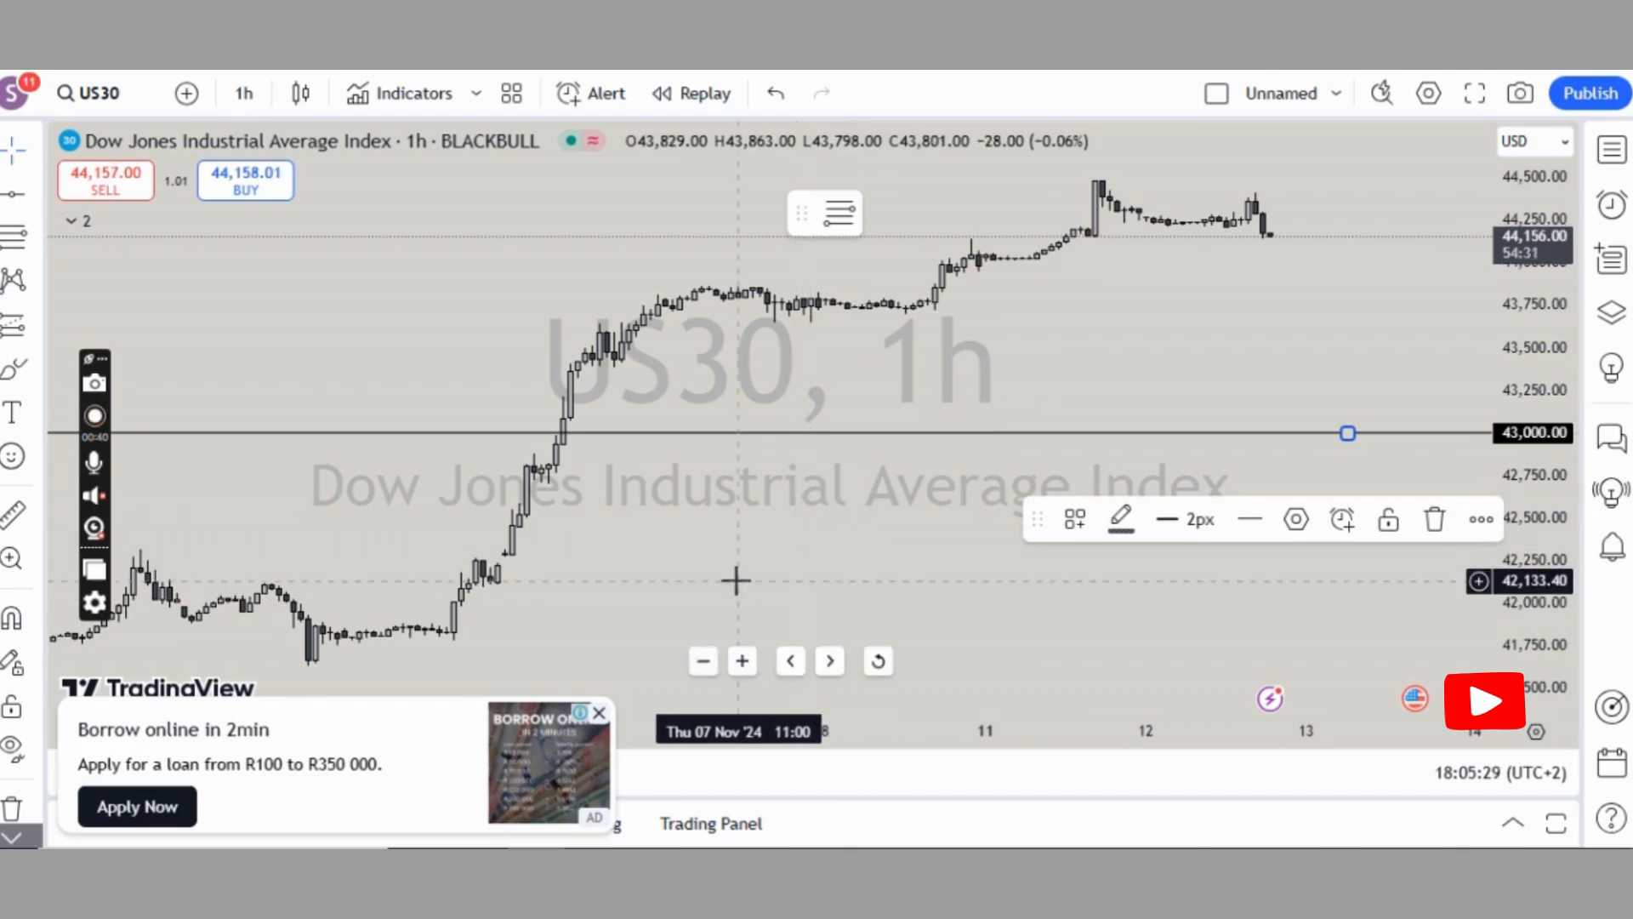
pyautogui.moveTo(822, 534)
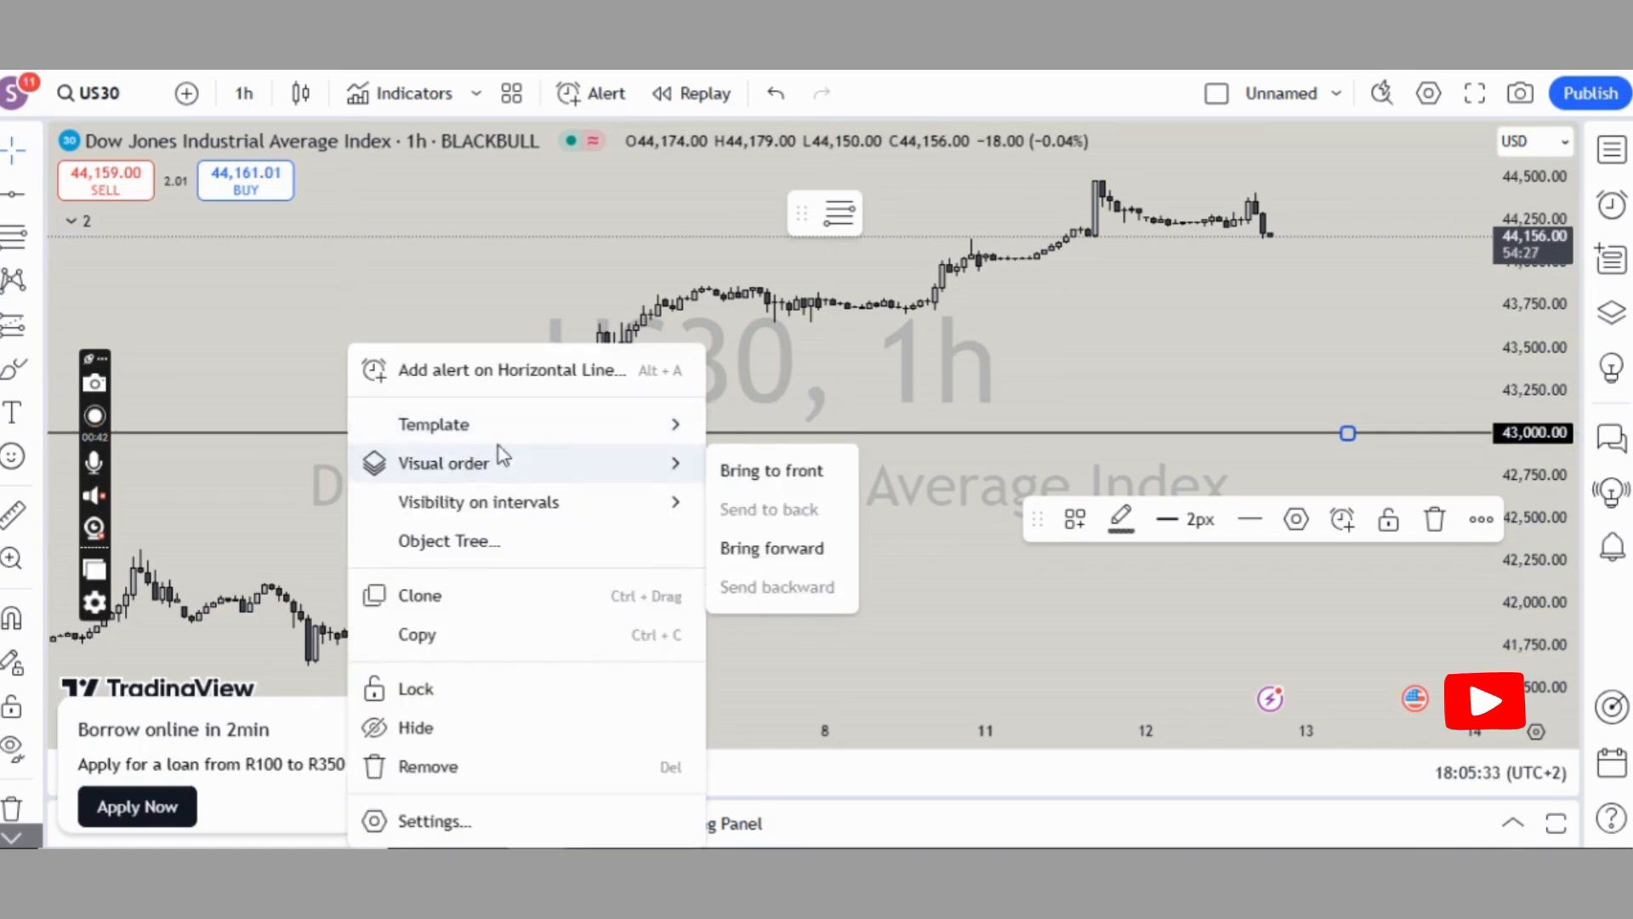
pyautogui.moveTo(568, 597)
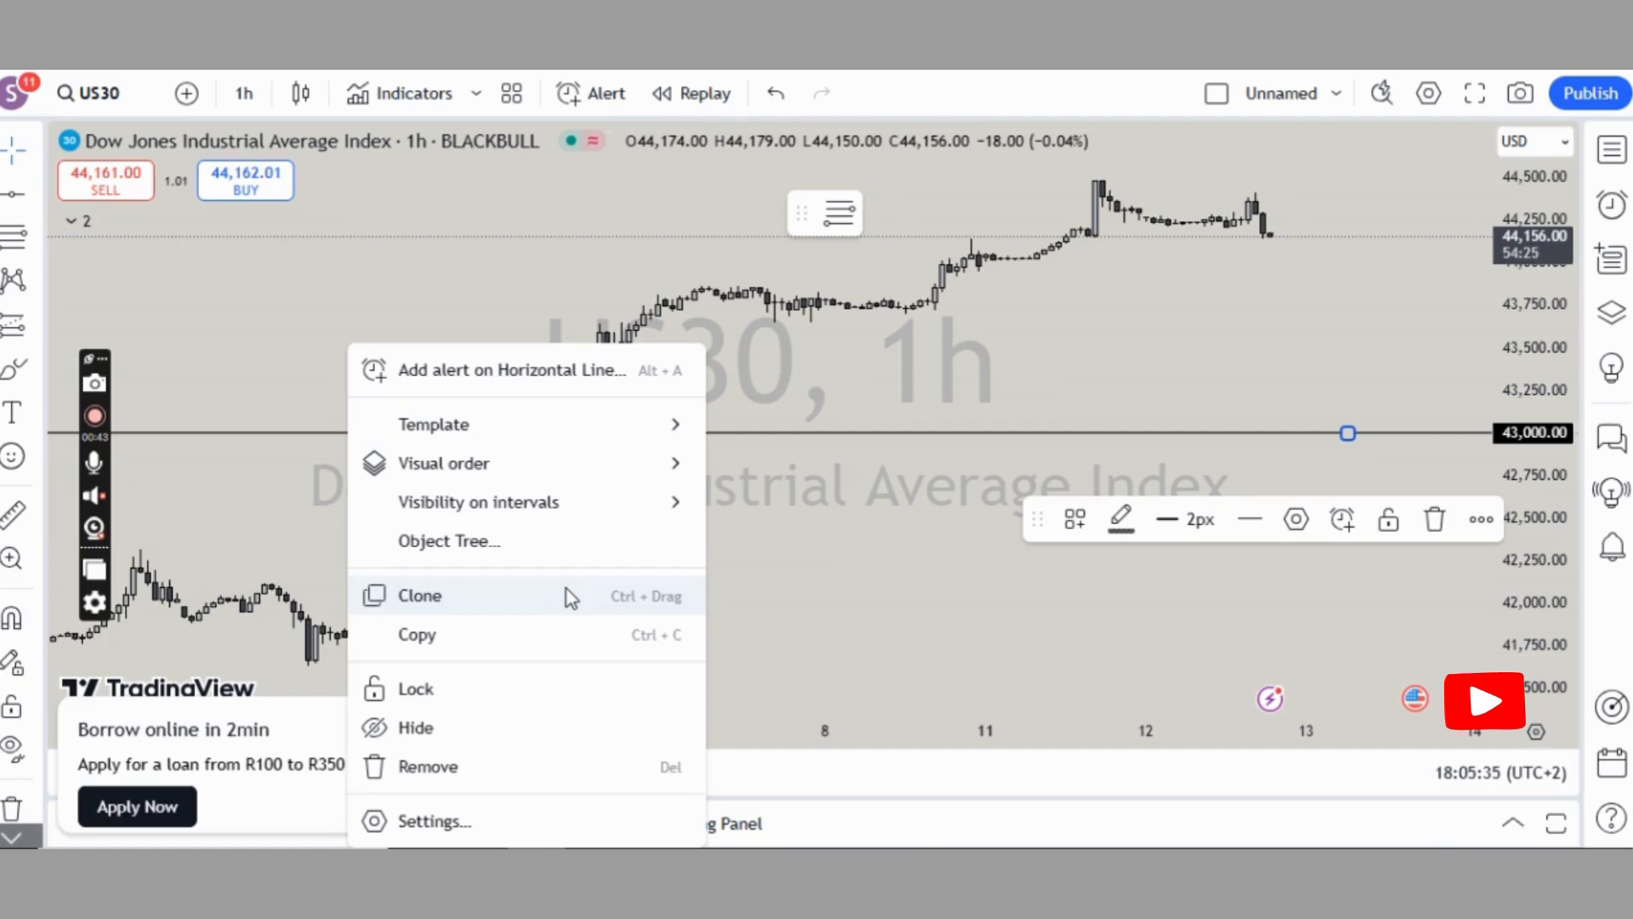
# Step: Clone the 43,000 line and set the copy's price to 43,243
pyautogui.click(434, 822)
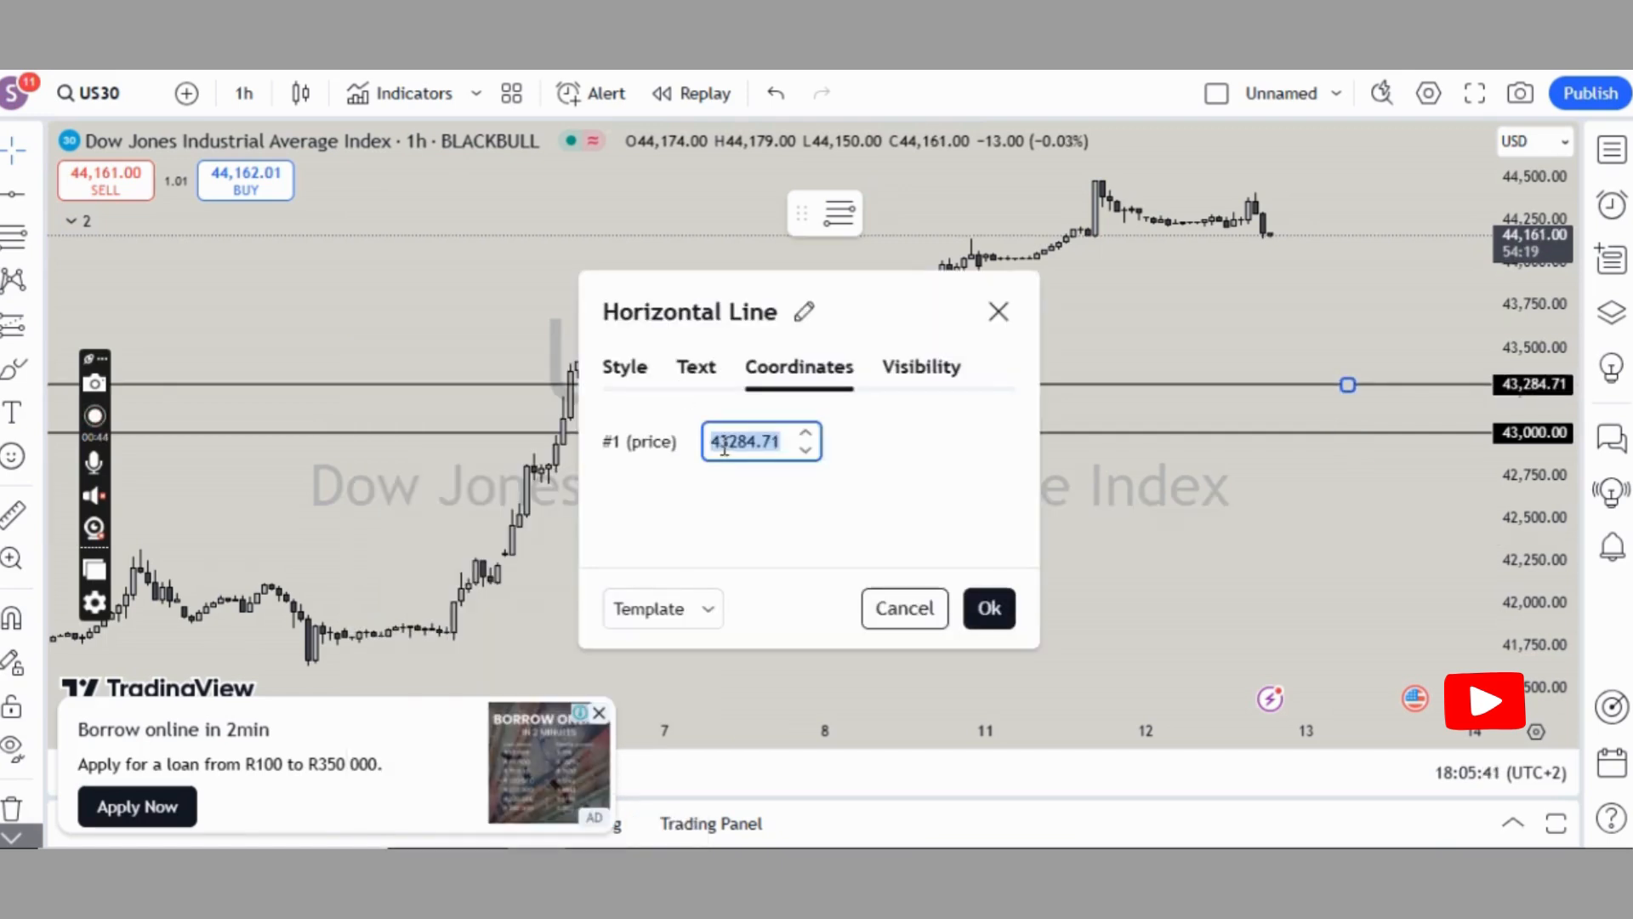
pyautogui.write('4')
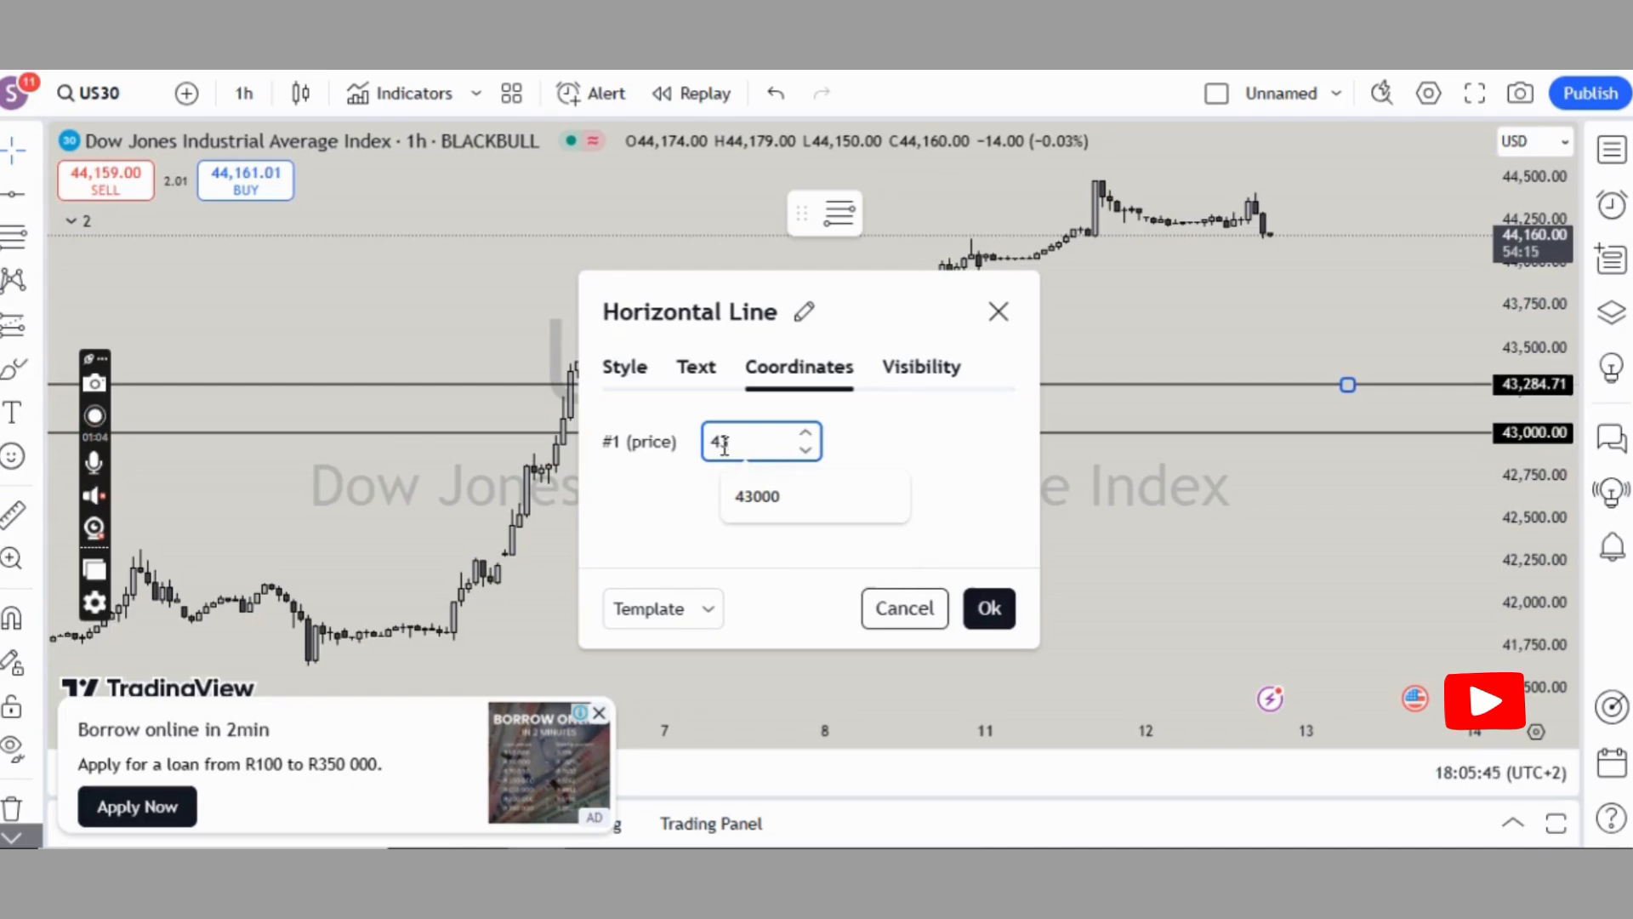
pyautogui.write('3243')
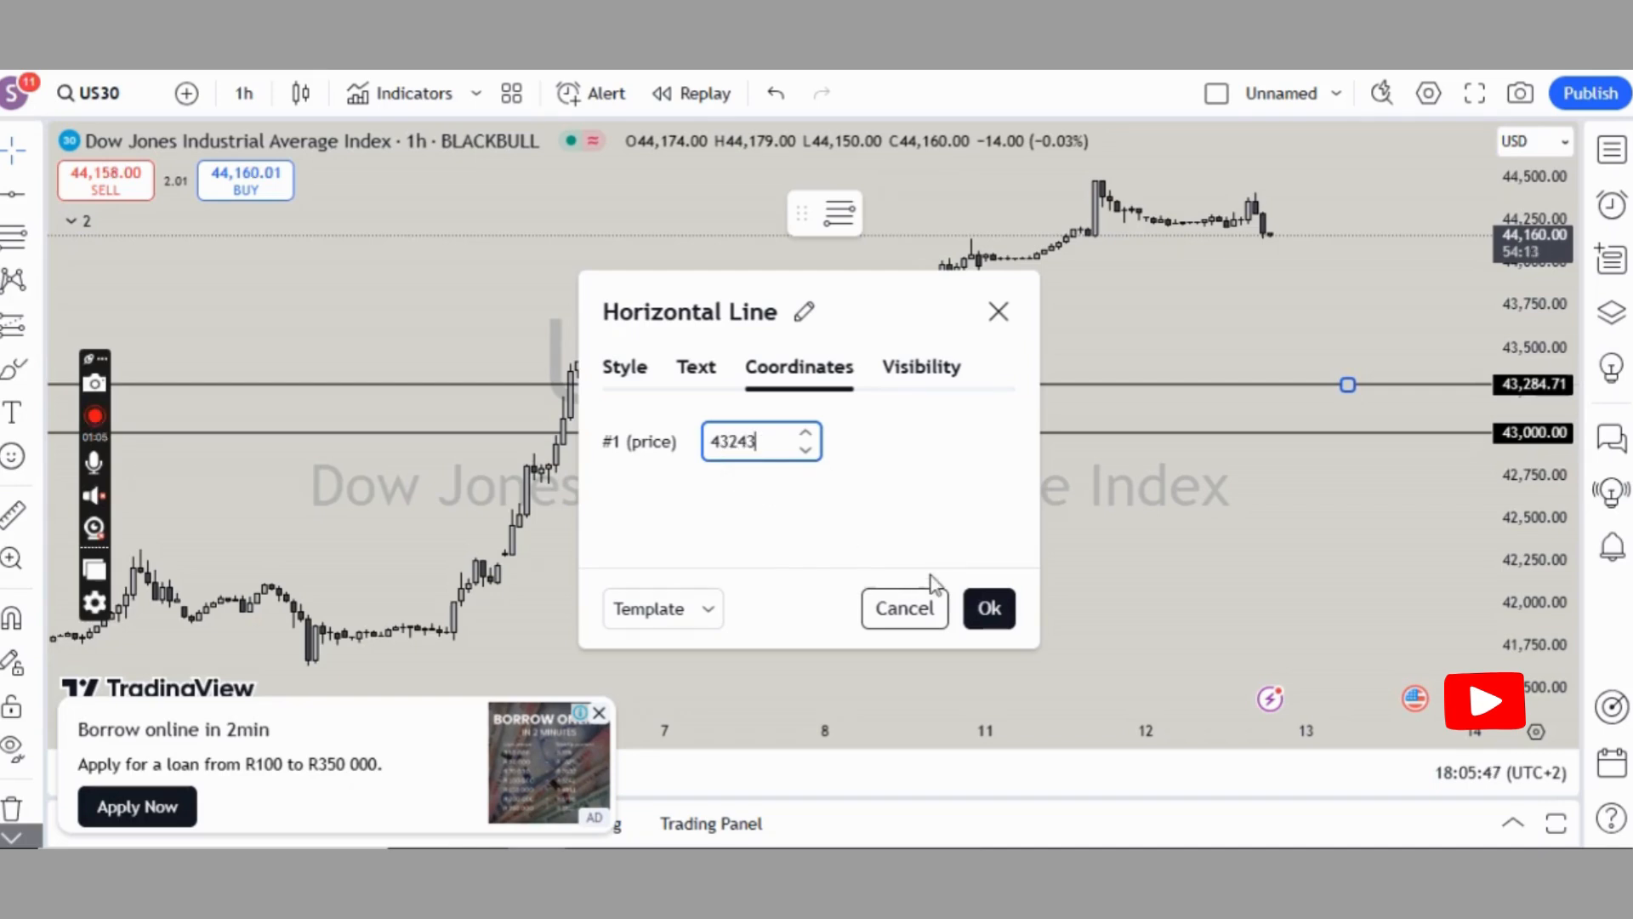
pyautogui.click(990, 607)
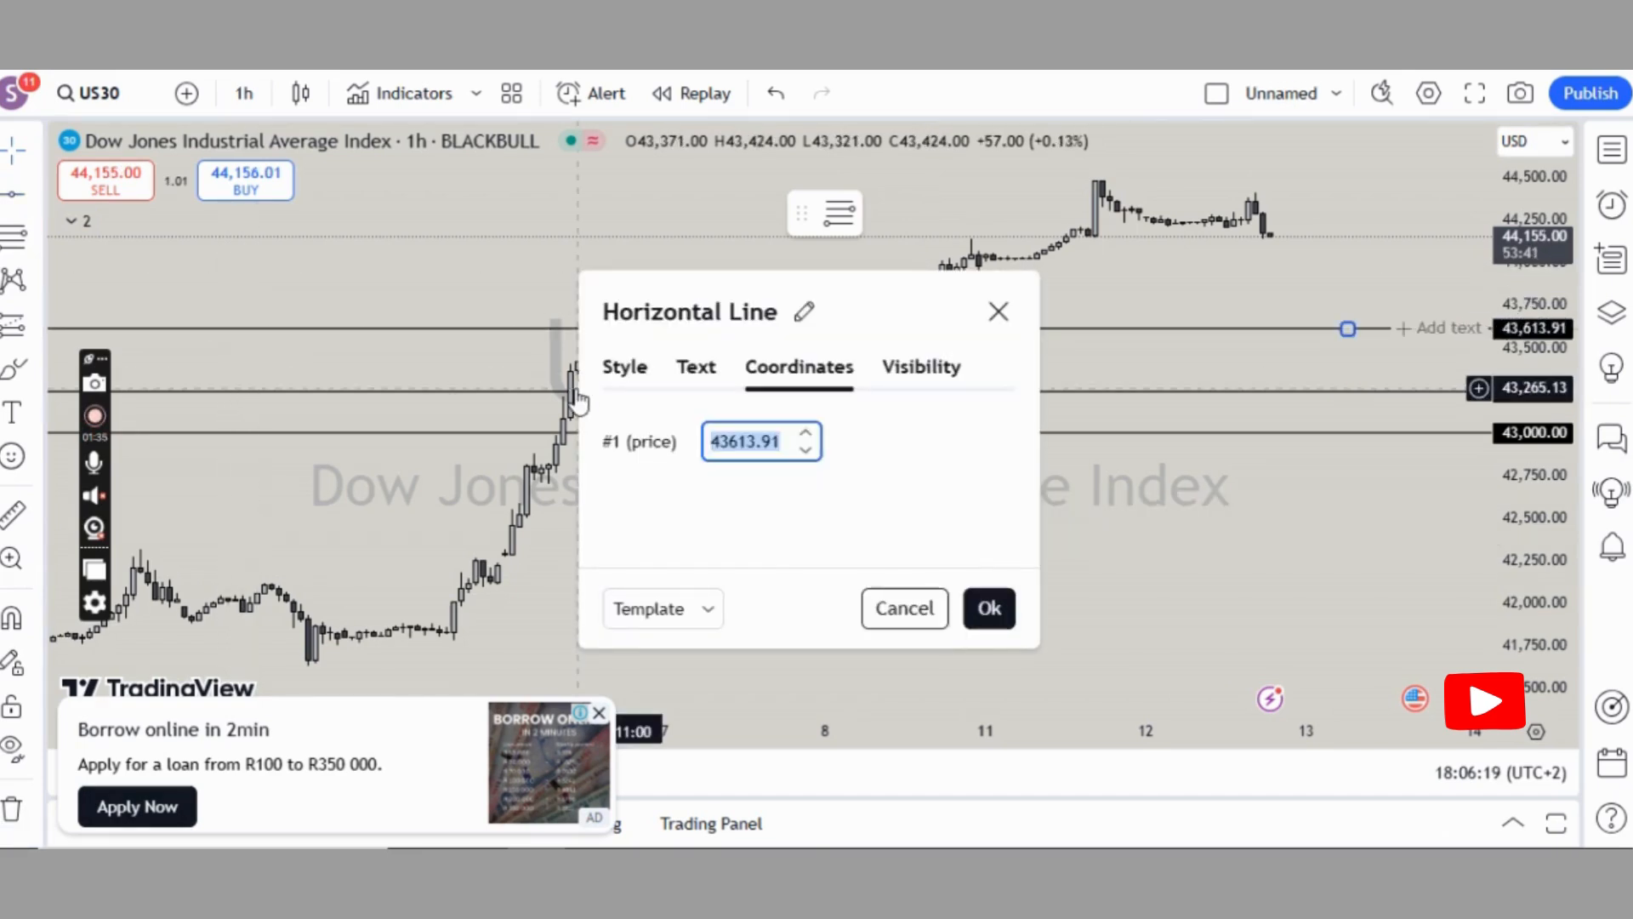
# Step: Set the next horizontal key-level lines at 43,486 and 43,729
pyautogui.write('43486')
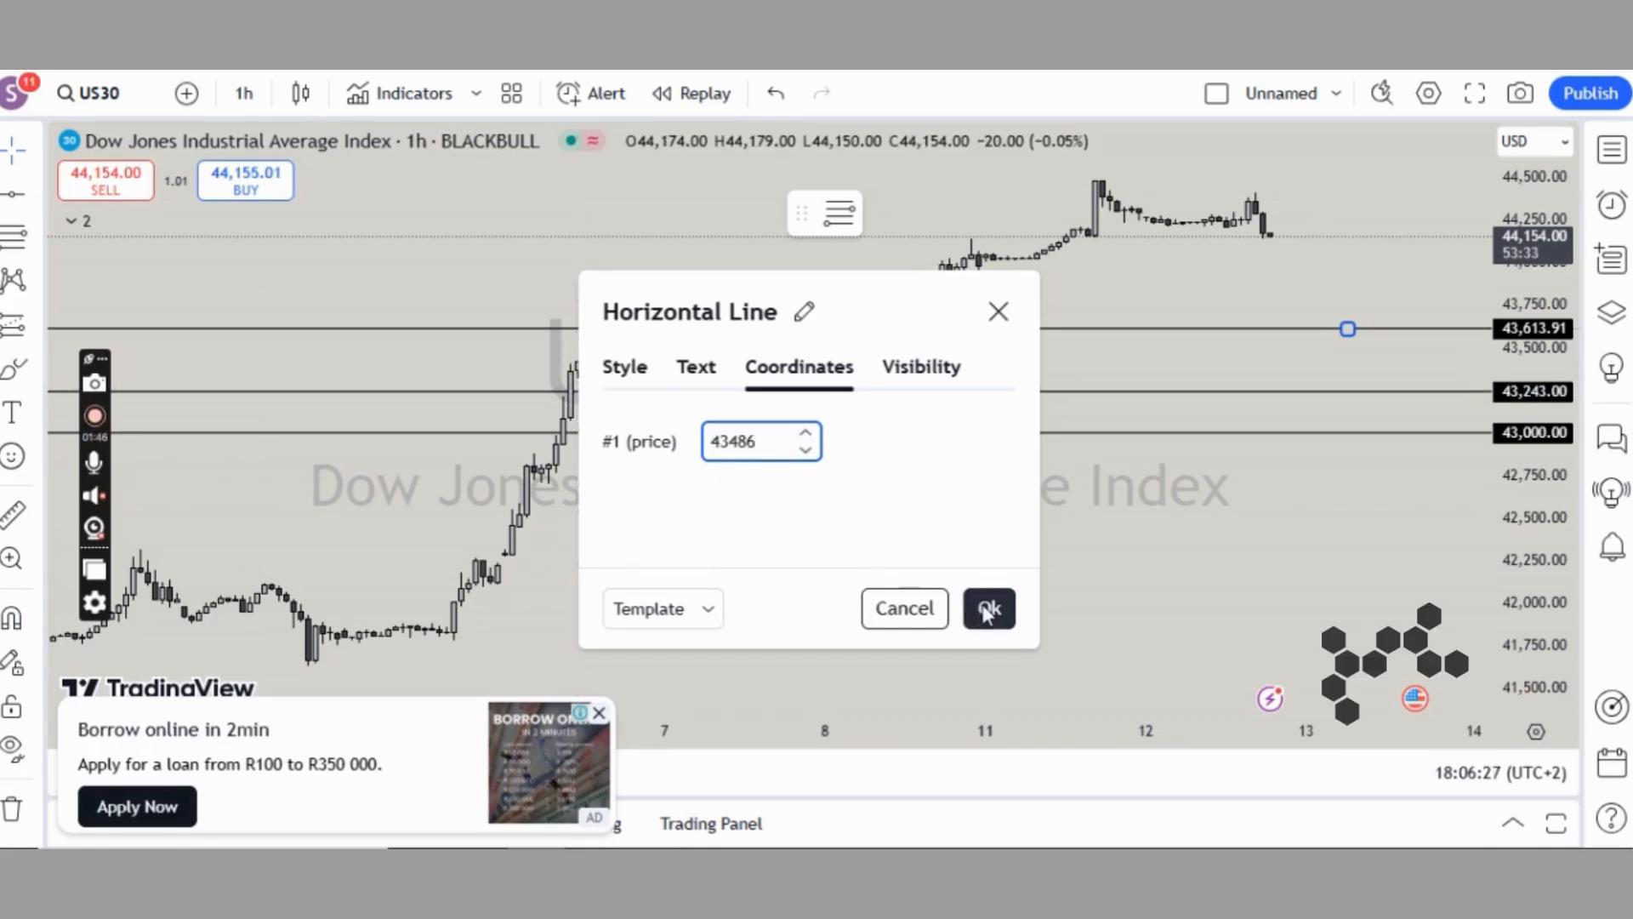
pyautogui.click(988, 607)
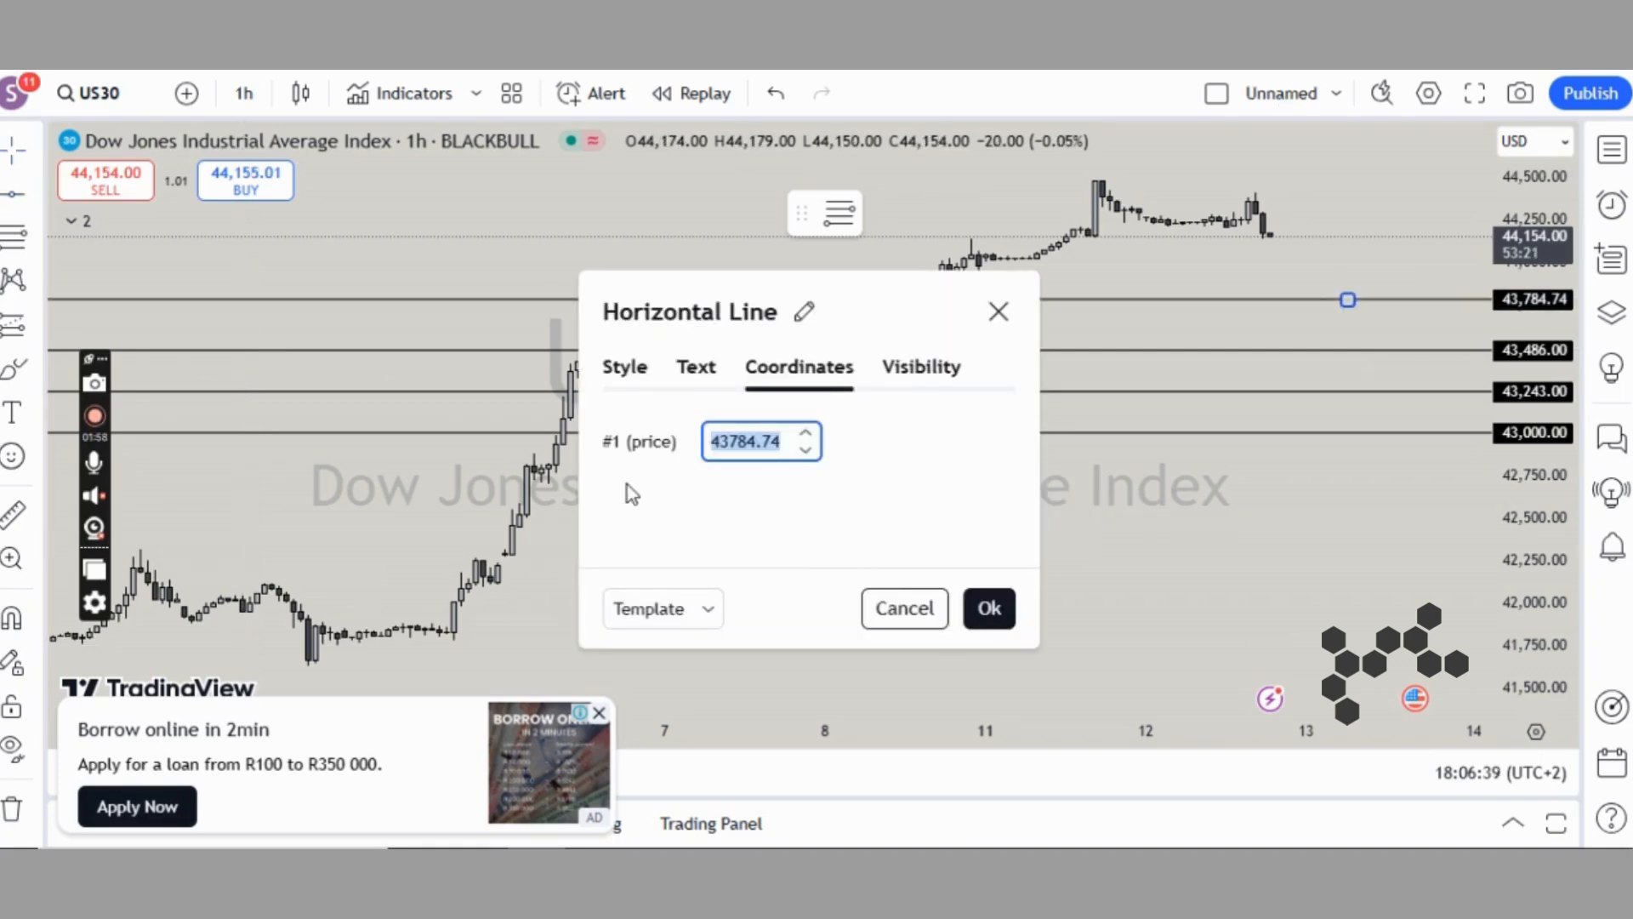
pyautogui.write('43')
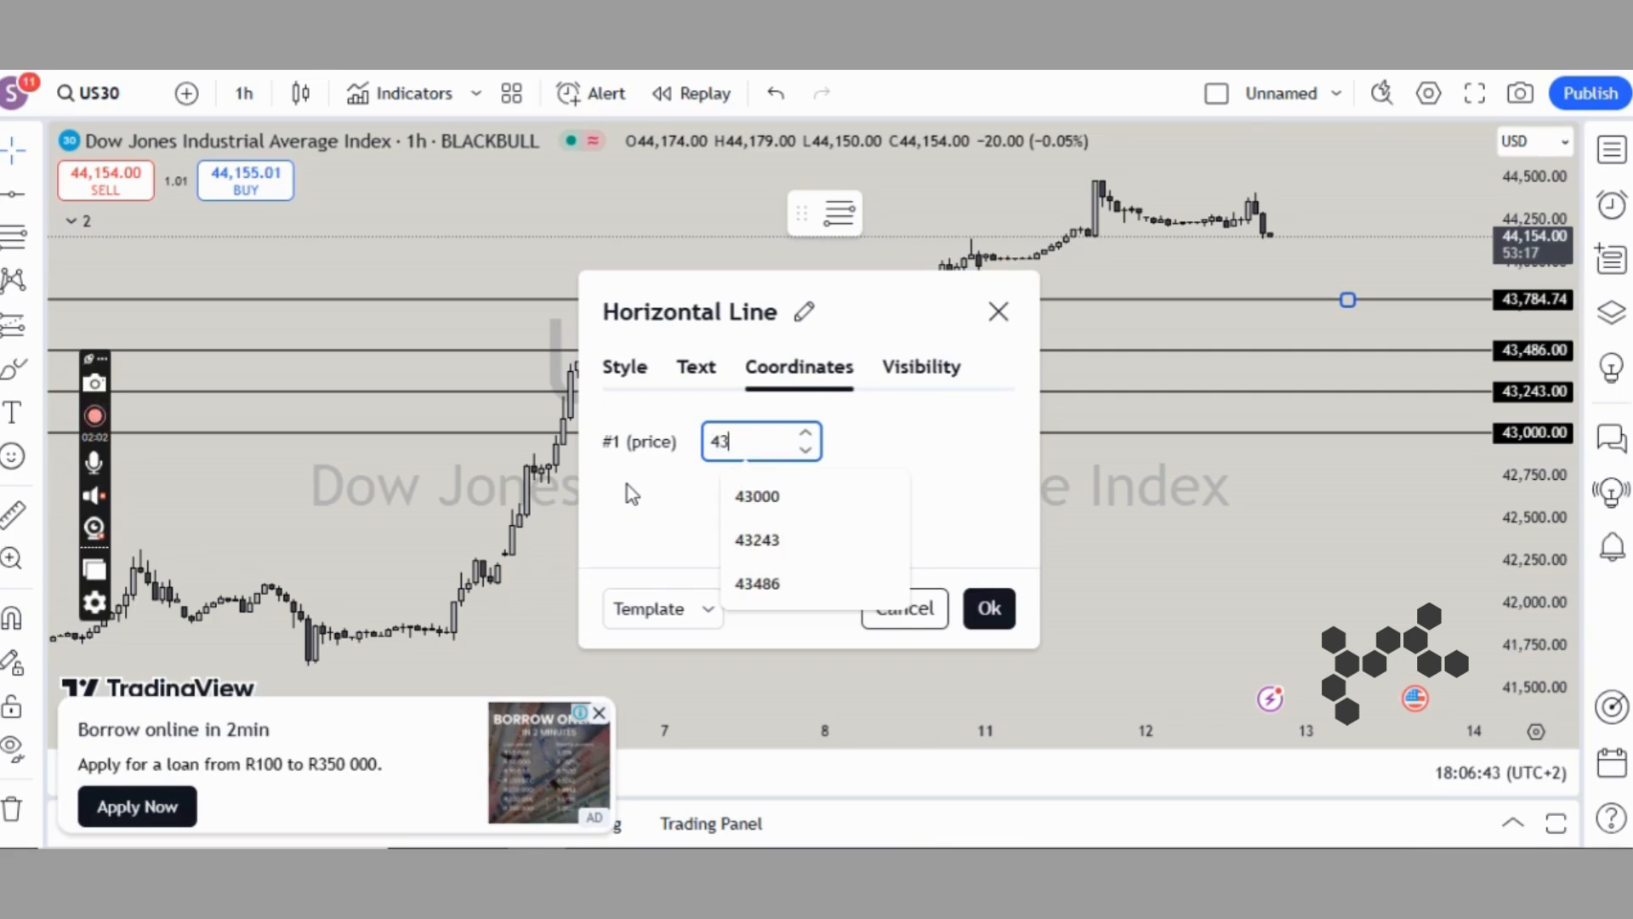
pyautogui.click(989, 607)
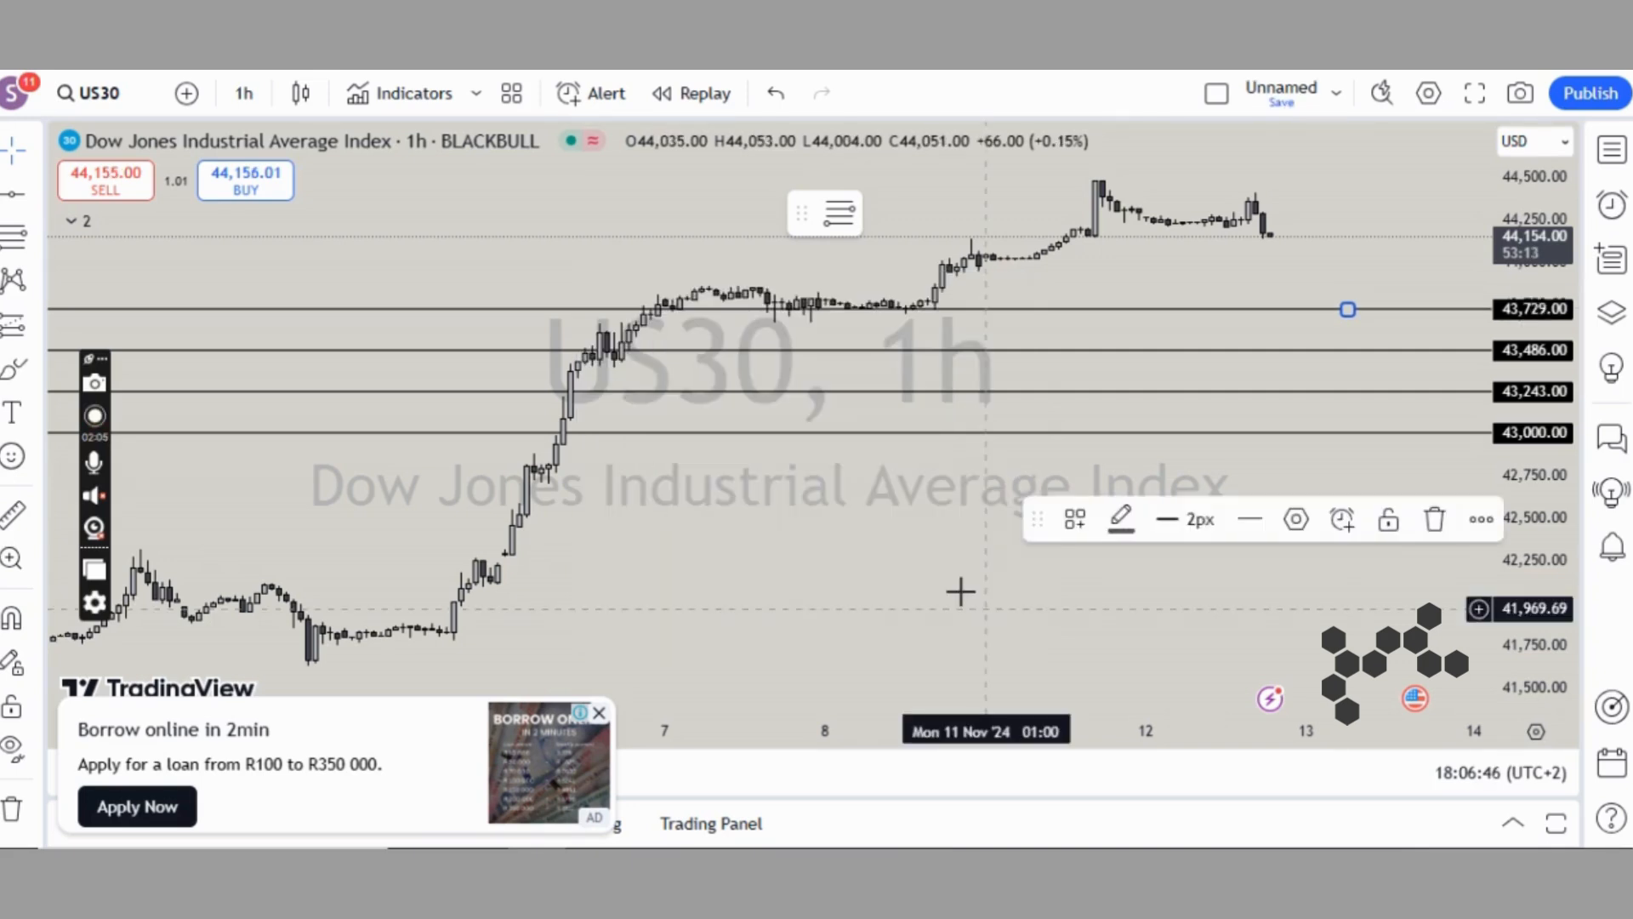
pyautogui.moveTo(1347, 310); pyautogui.dragTo(1347, 247)
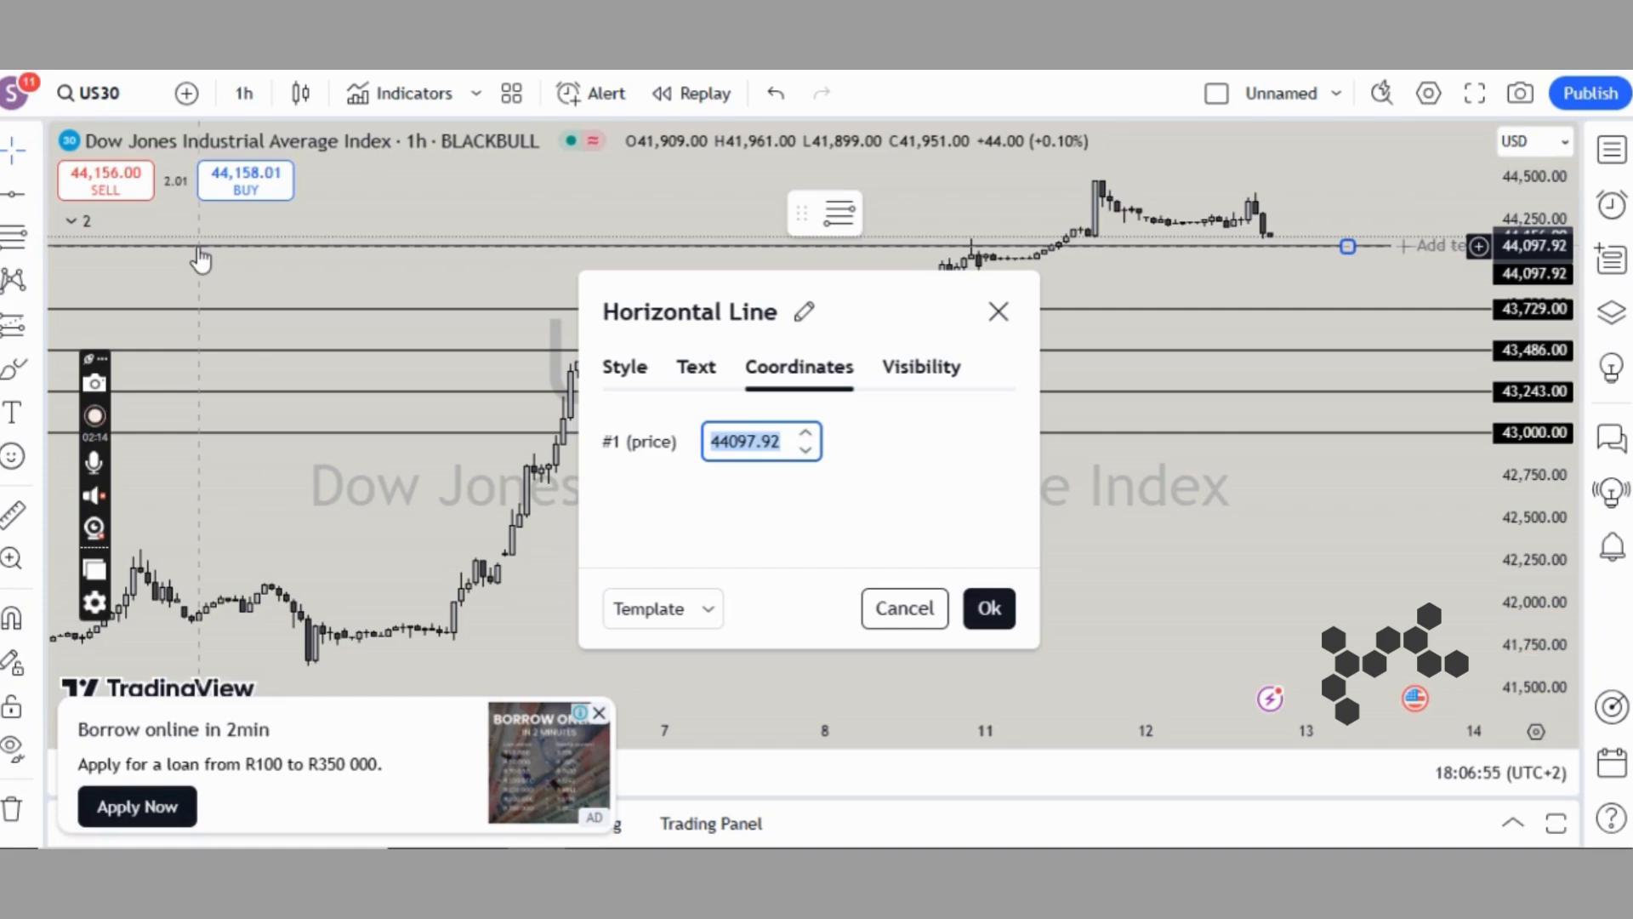
# Step: Set further key-level lines at 43,972 and 44,215 and begin the 44,458 level
pyautogui.write('43972')
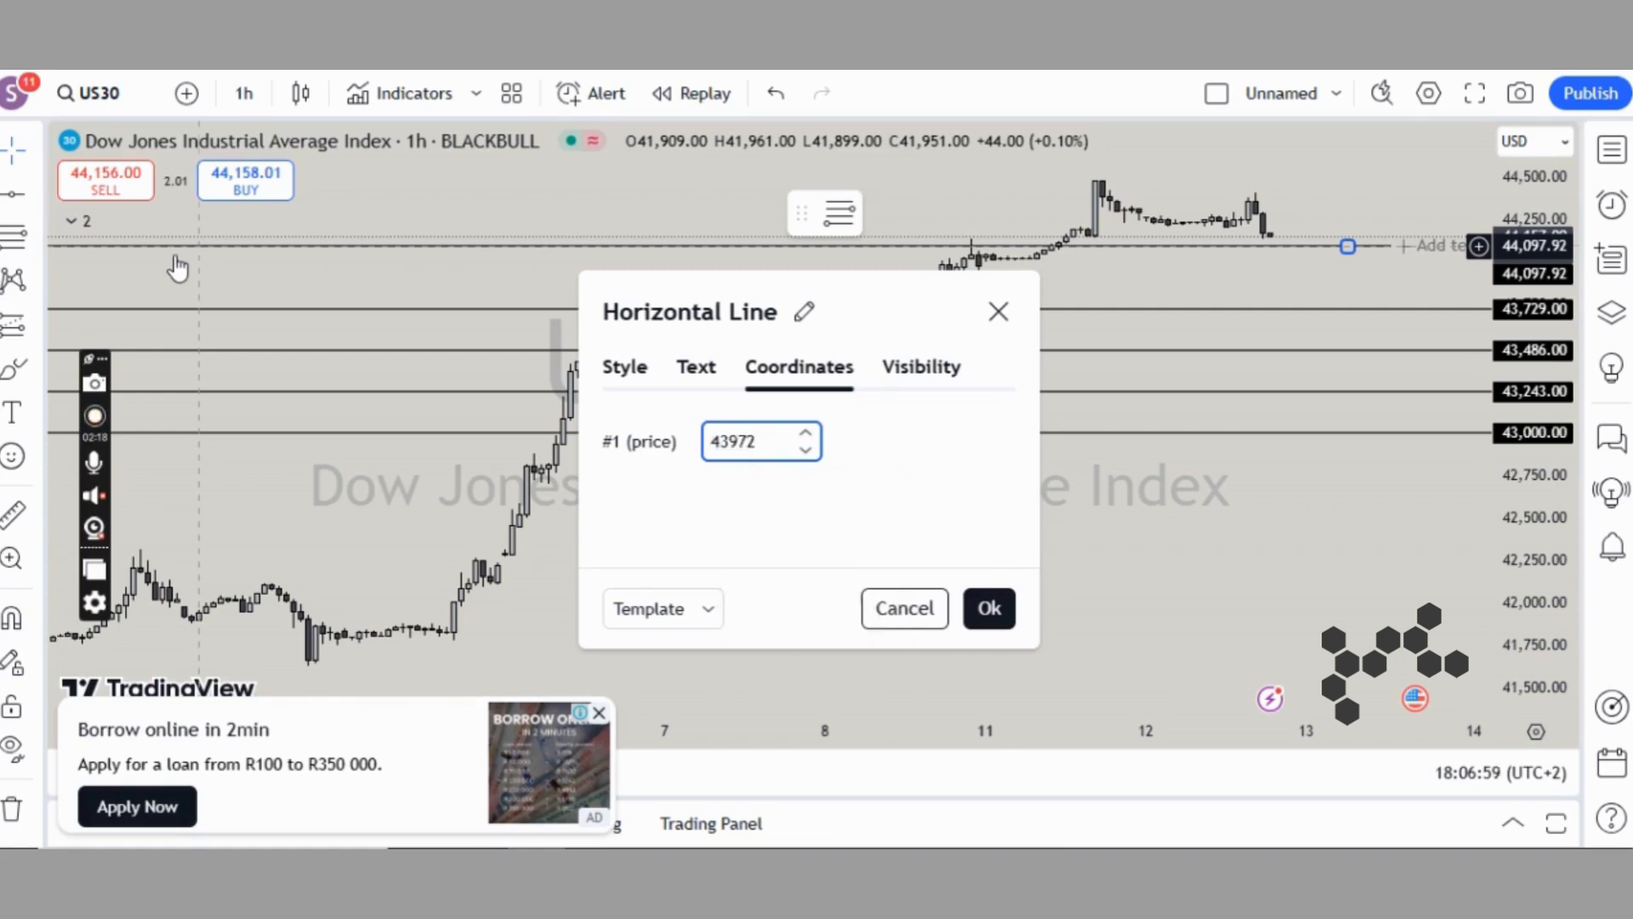
pyautogui.click(990, 608)
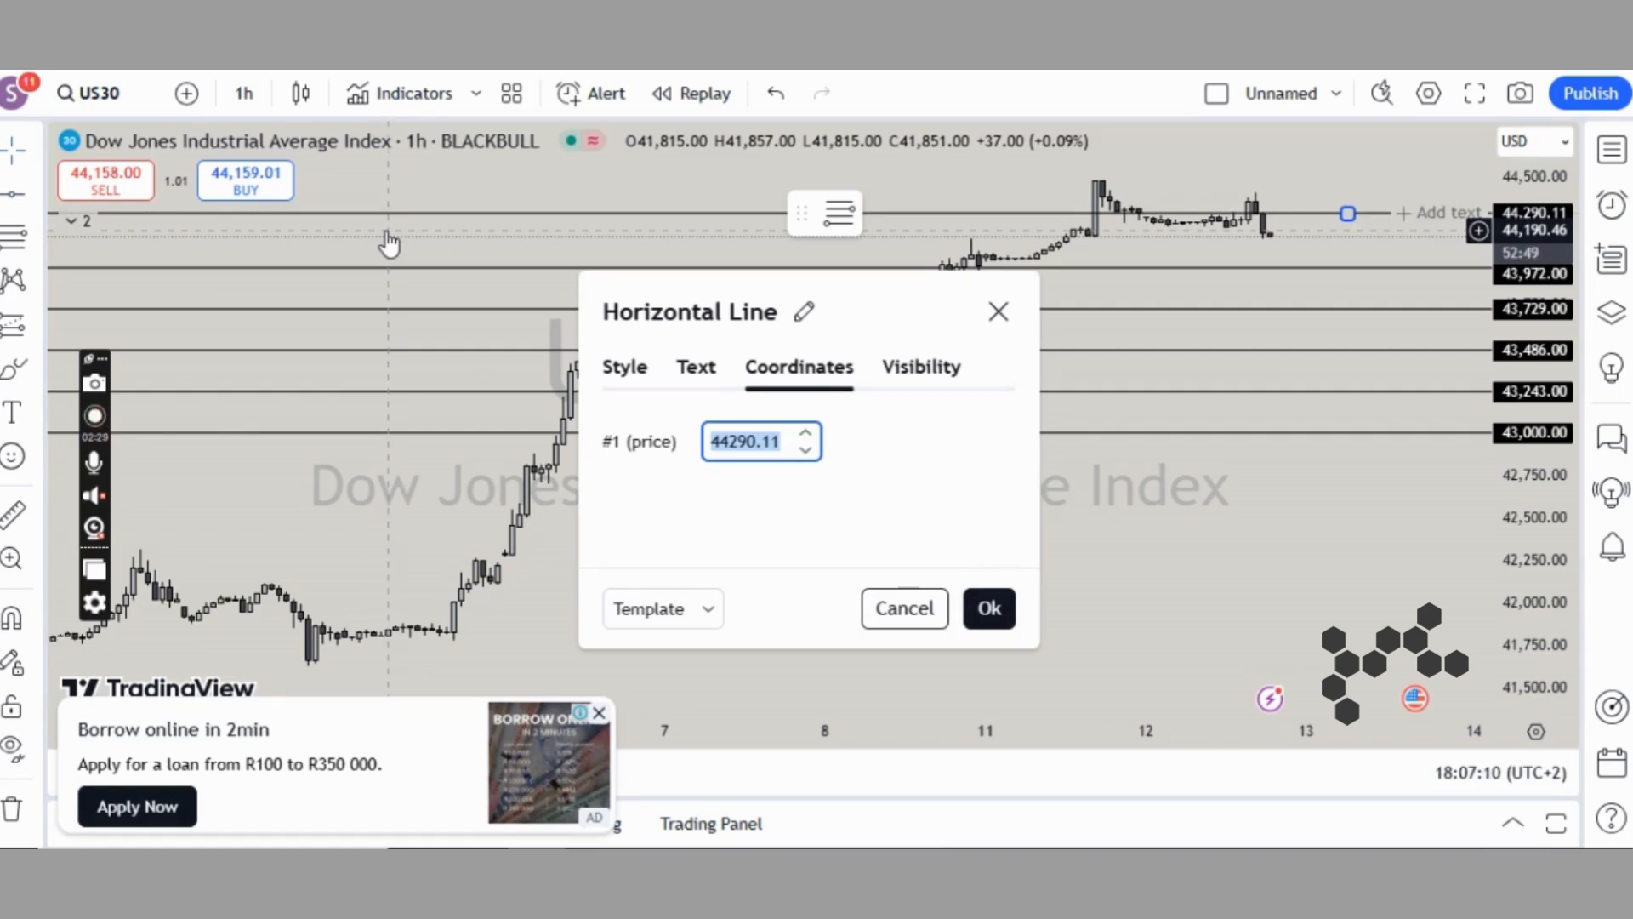
pyautogui.write('44215')
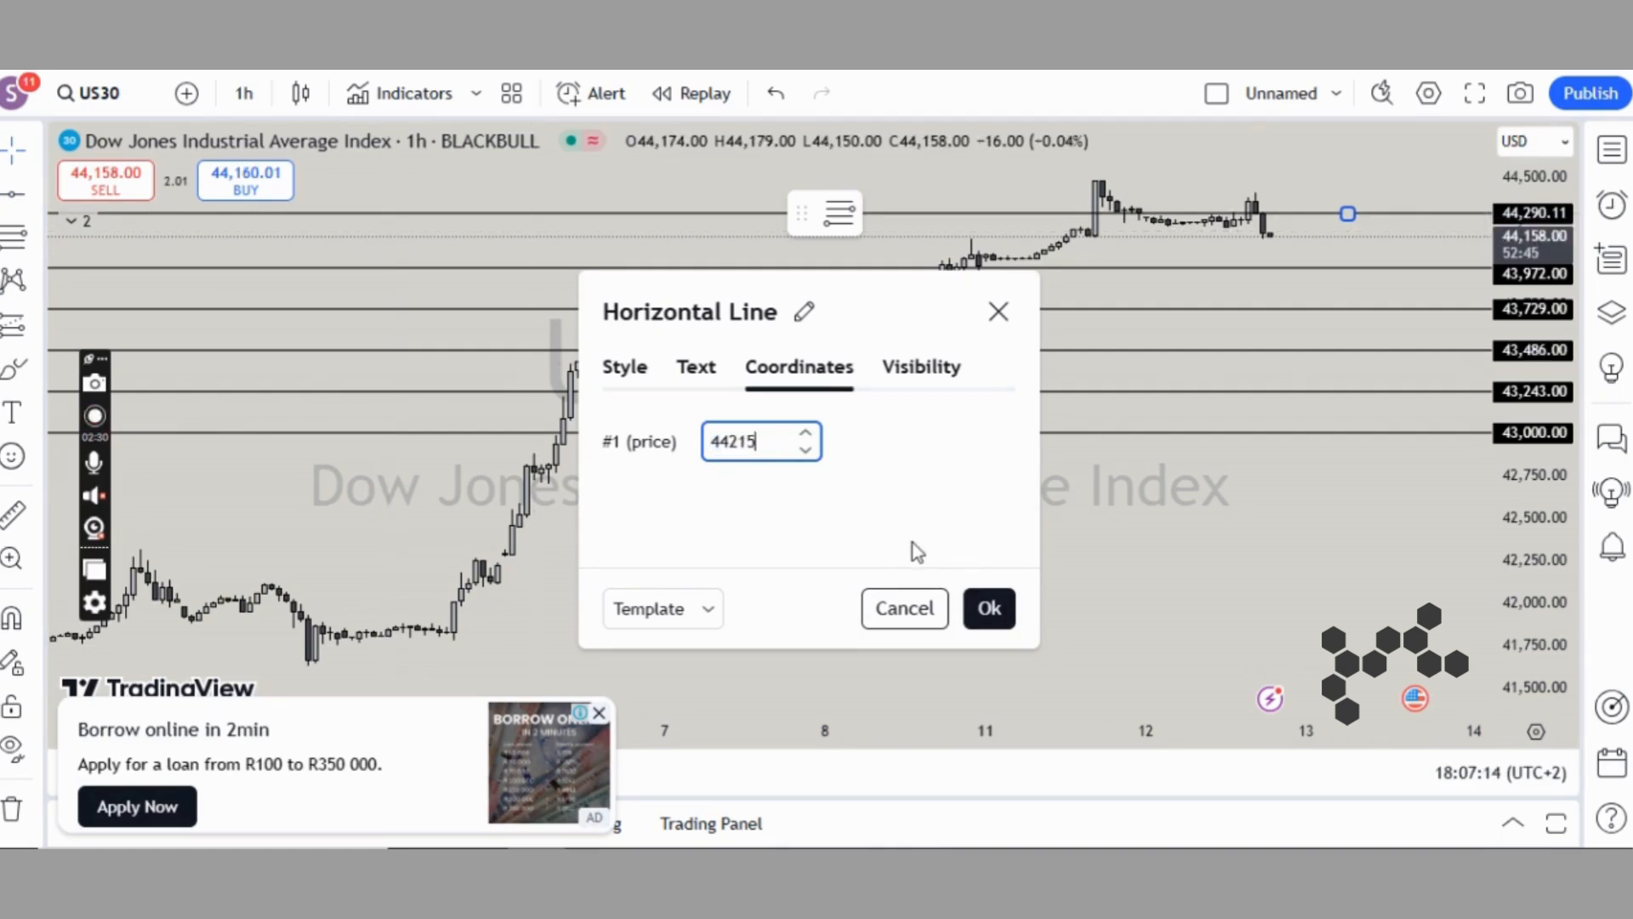
pyautogui.click(990, 608)
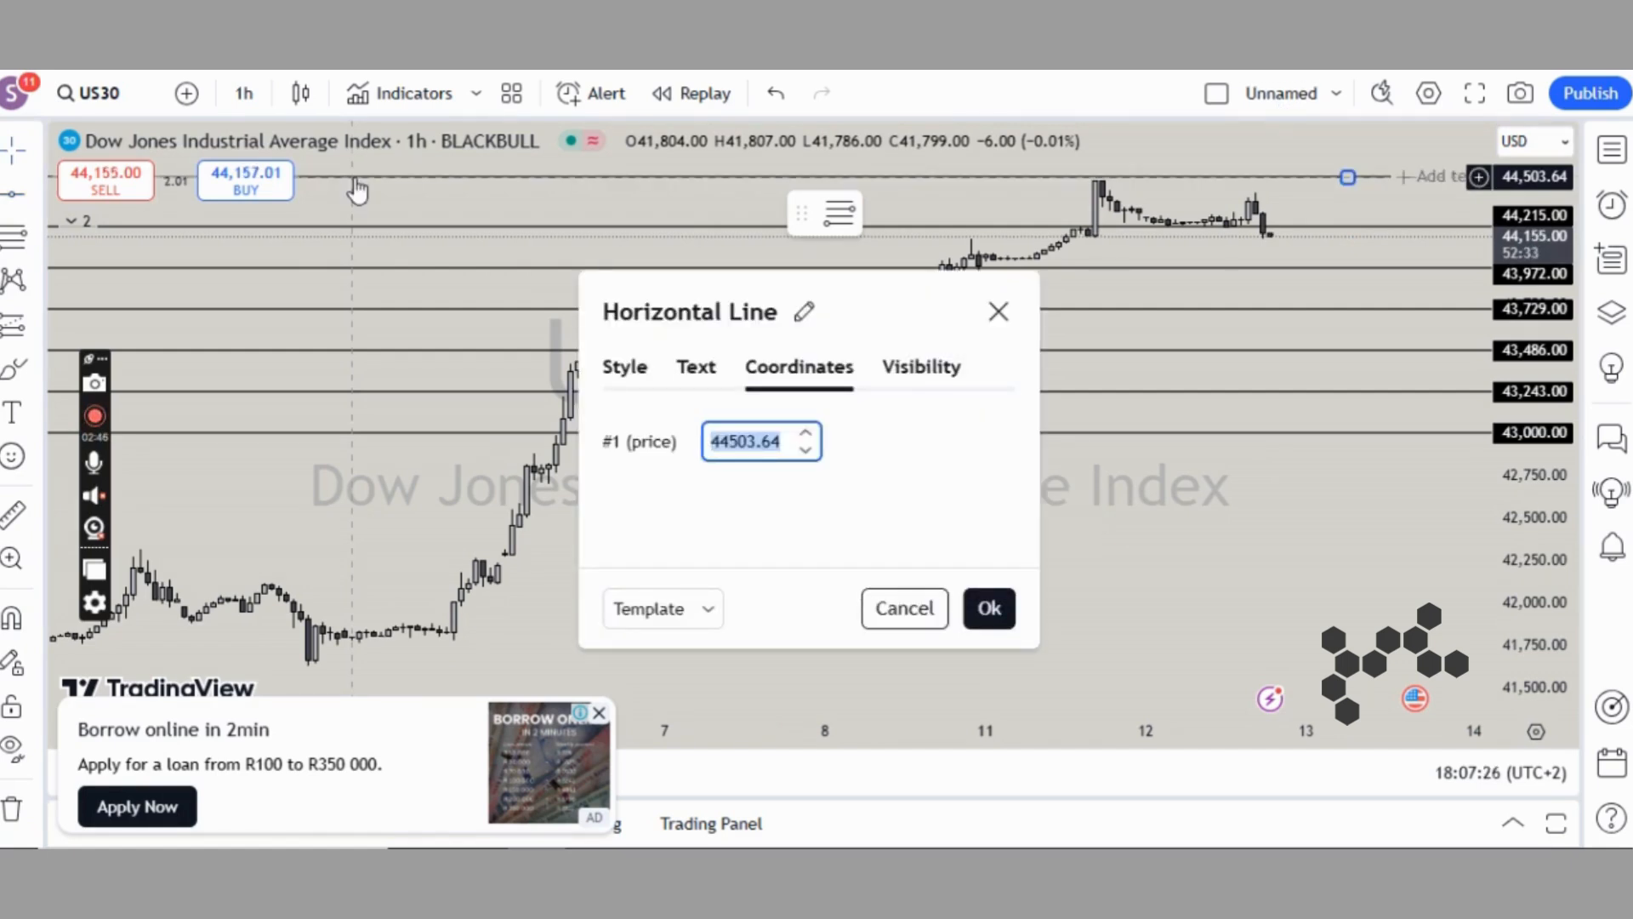
pyautogui.write('44458')
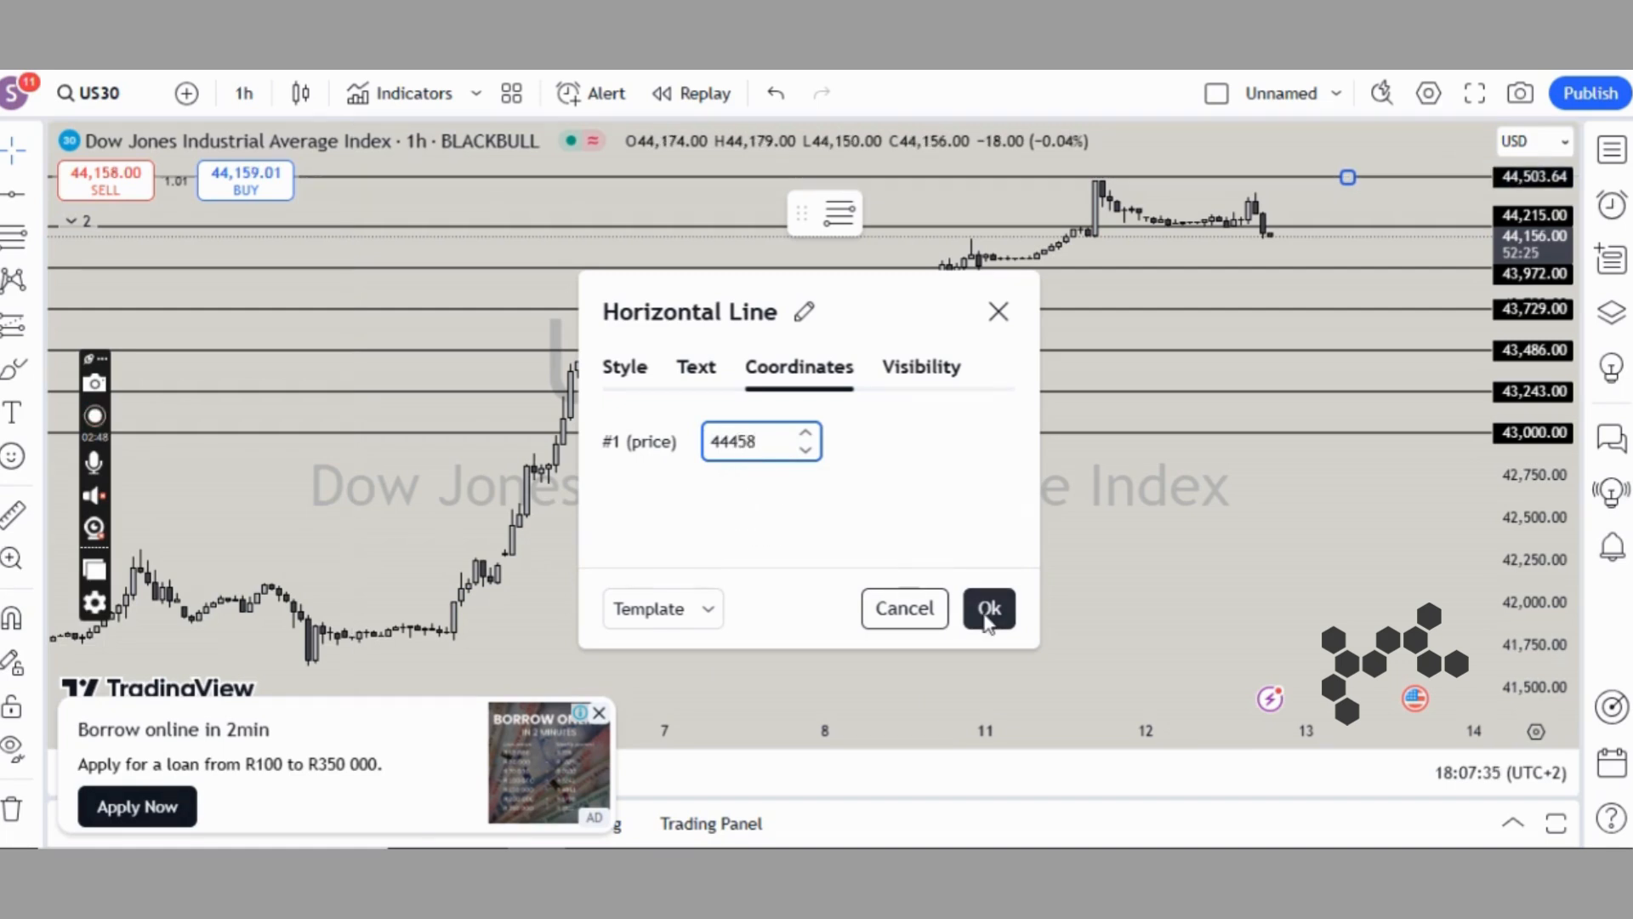
# Step: Confirm the 44,458, 43,486 and 43,729 key-level line prices
pyautogui.click(988, 607)
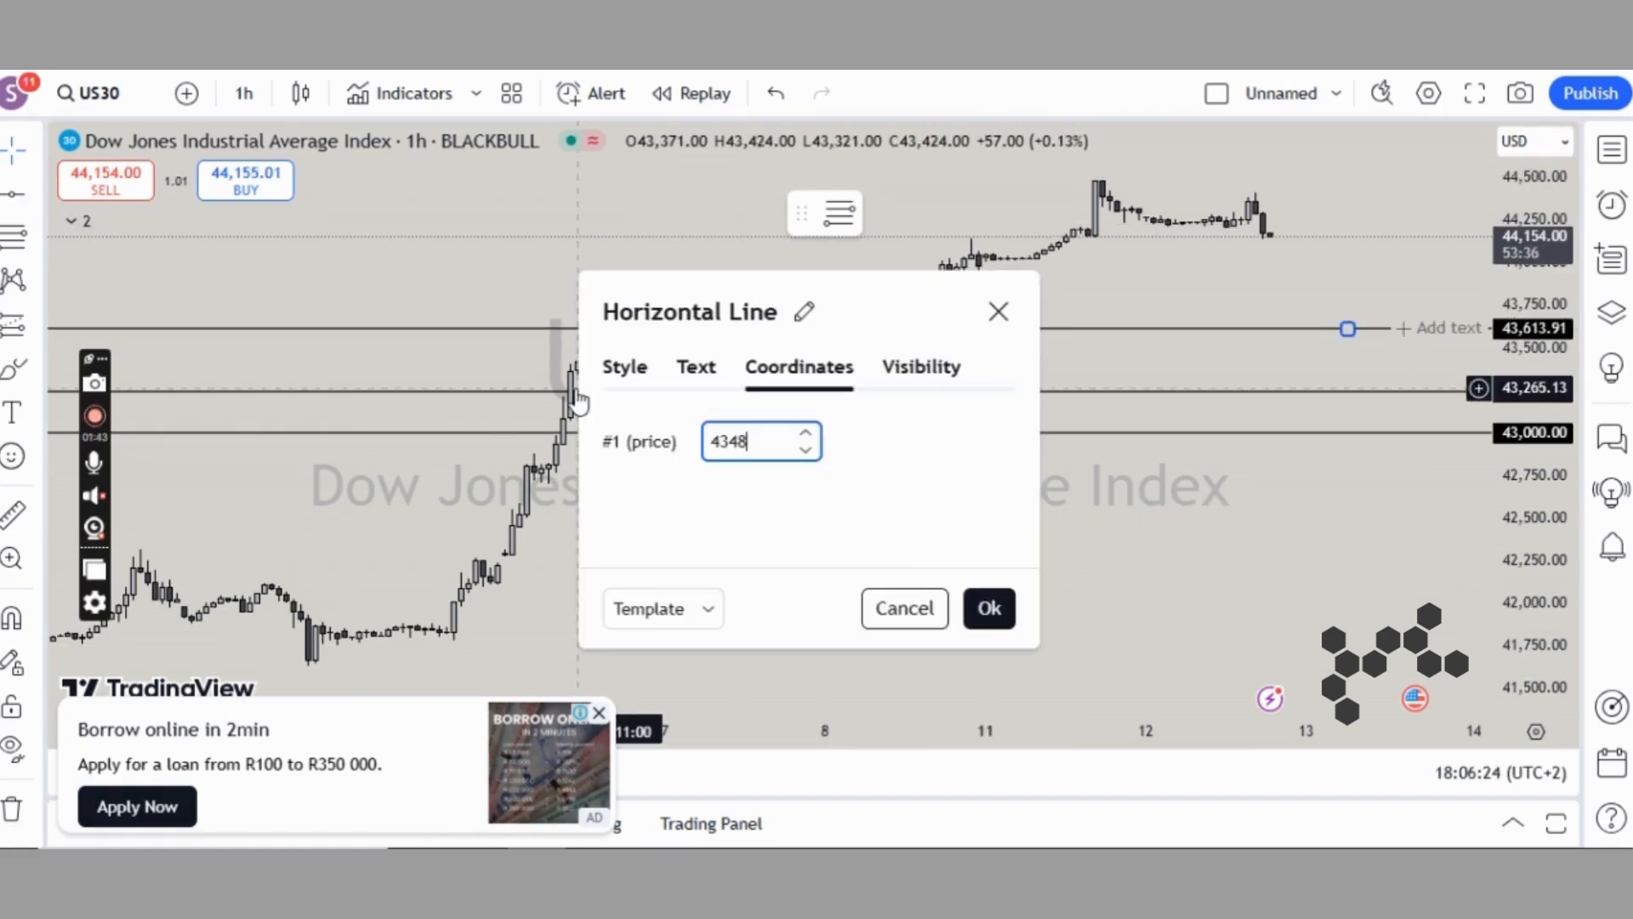
pyautogui.click(990, 607)
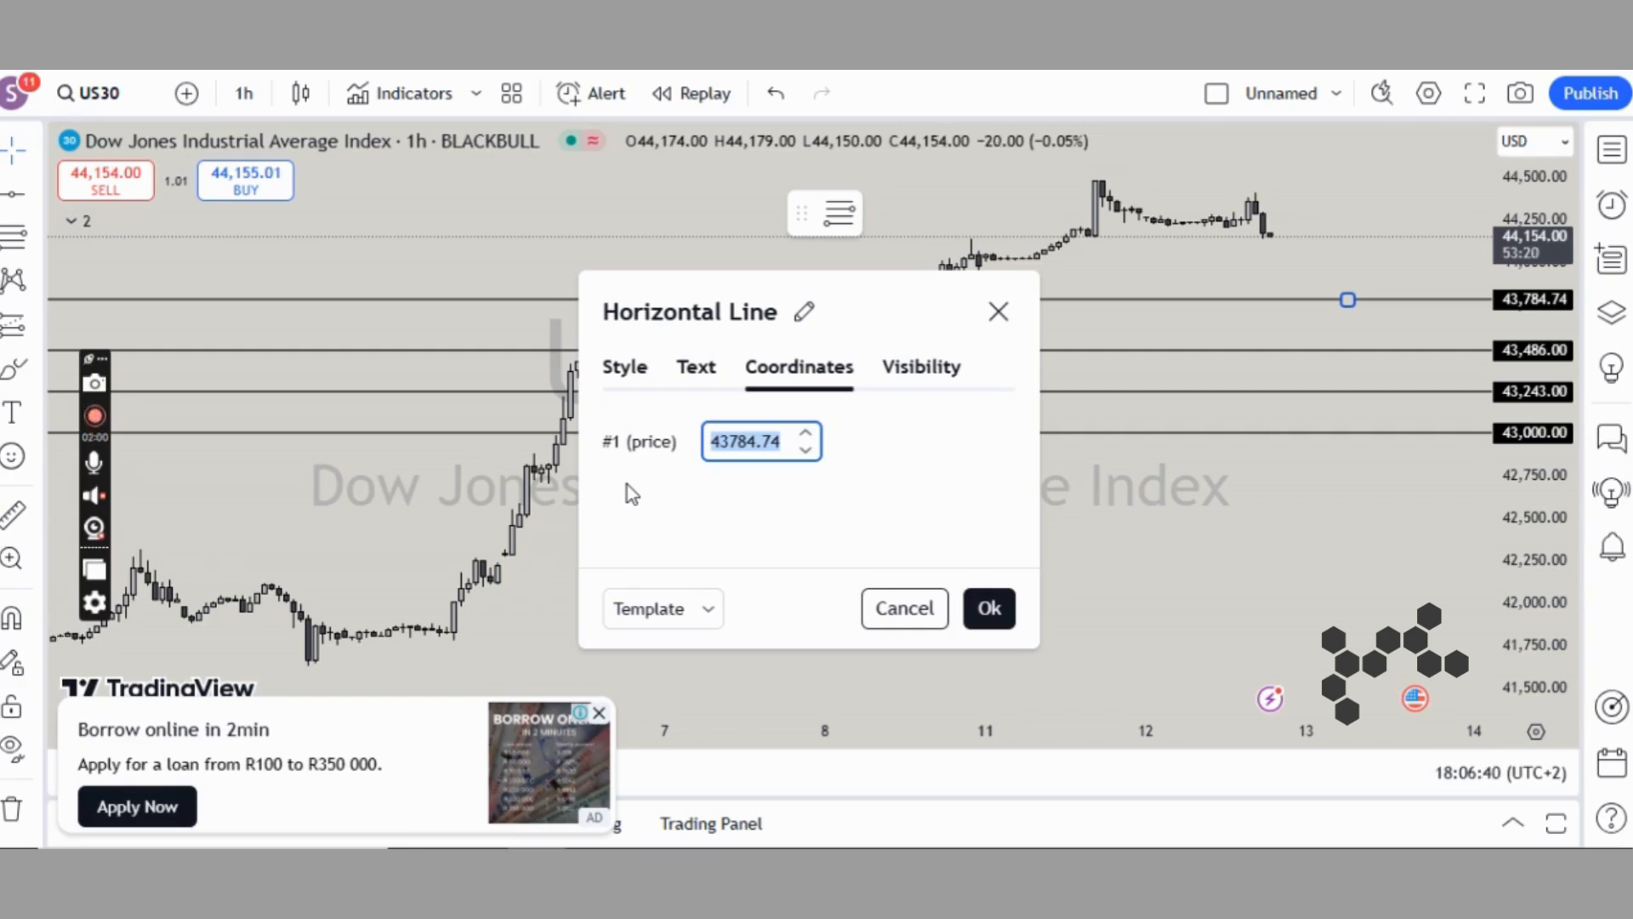
pyautogui.write('43729')
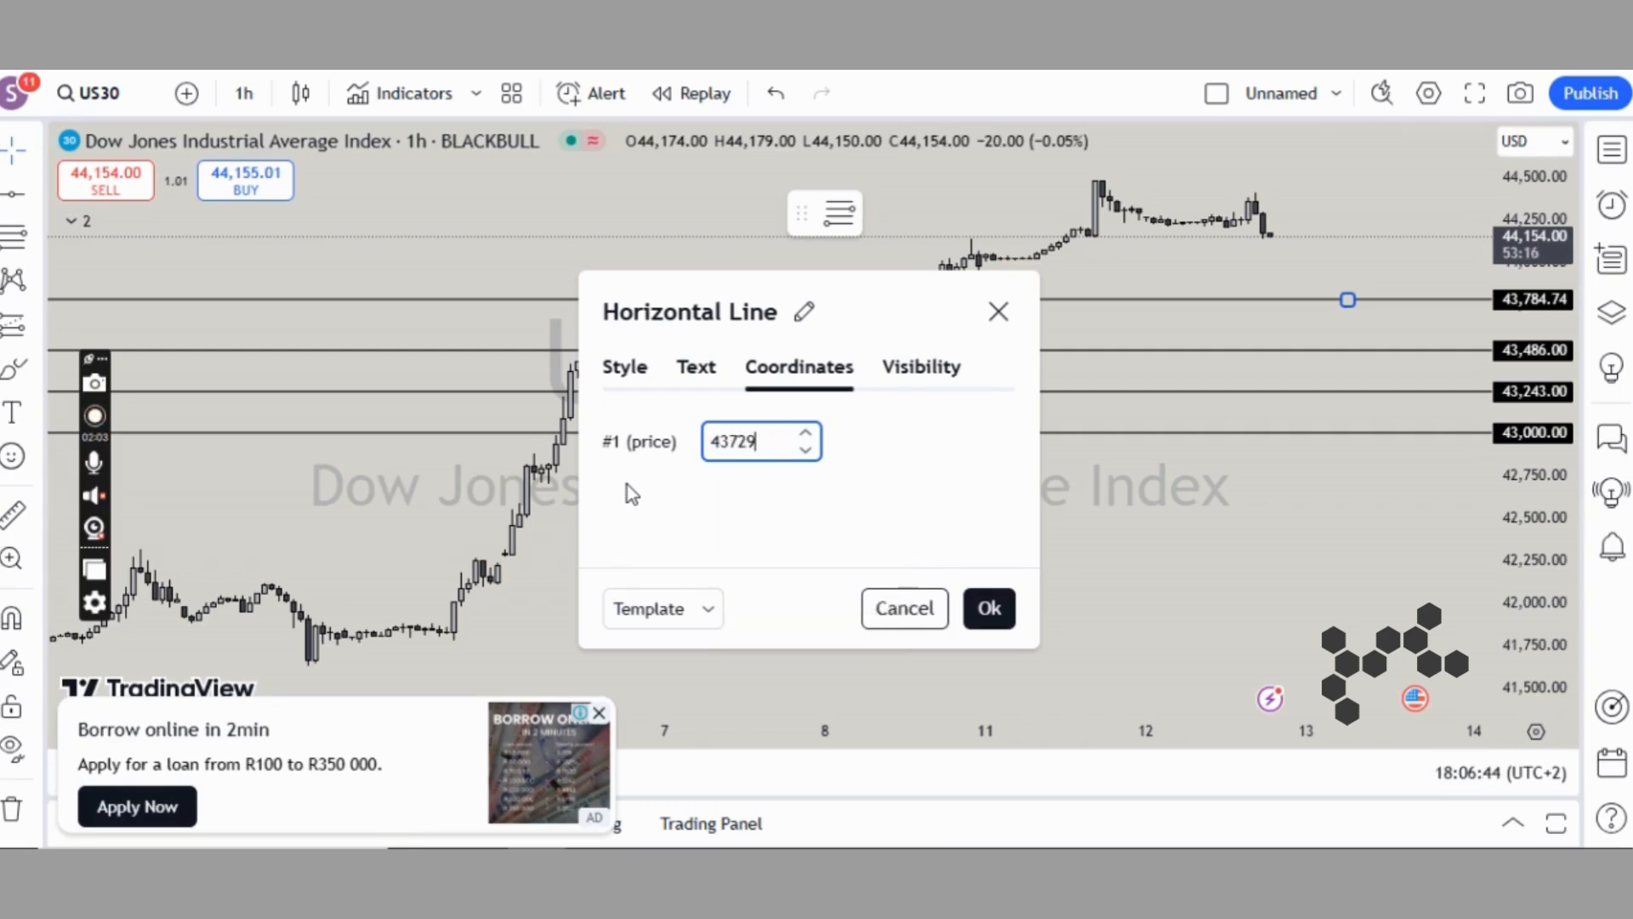
pyautogui.click(990, 608)
pyautogui.write('43972')
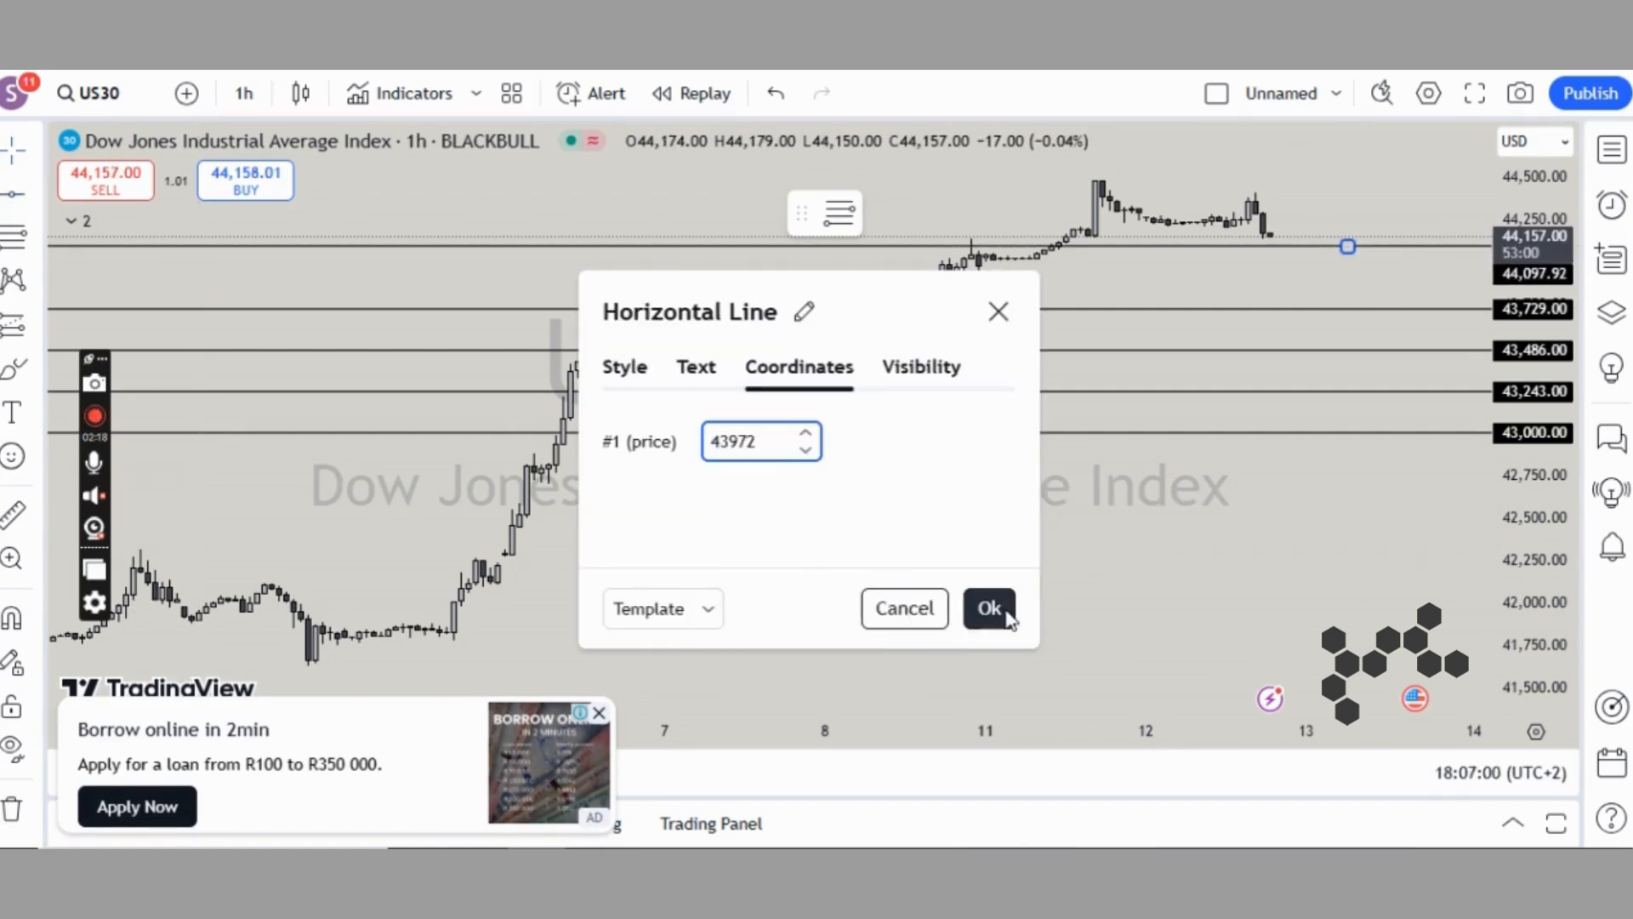
# Step: Confirm the 43,972 level and finalise the 44,458 key-level line
pyautogui.click(990, 608)
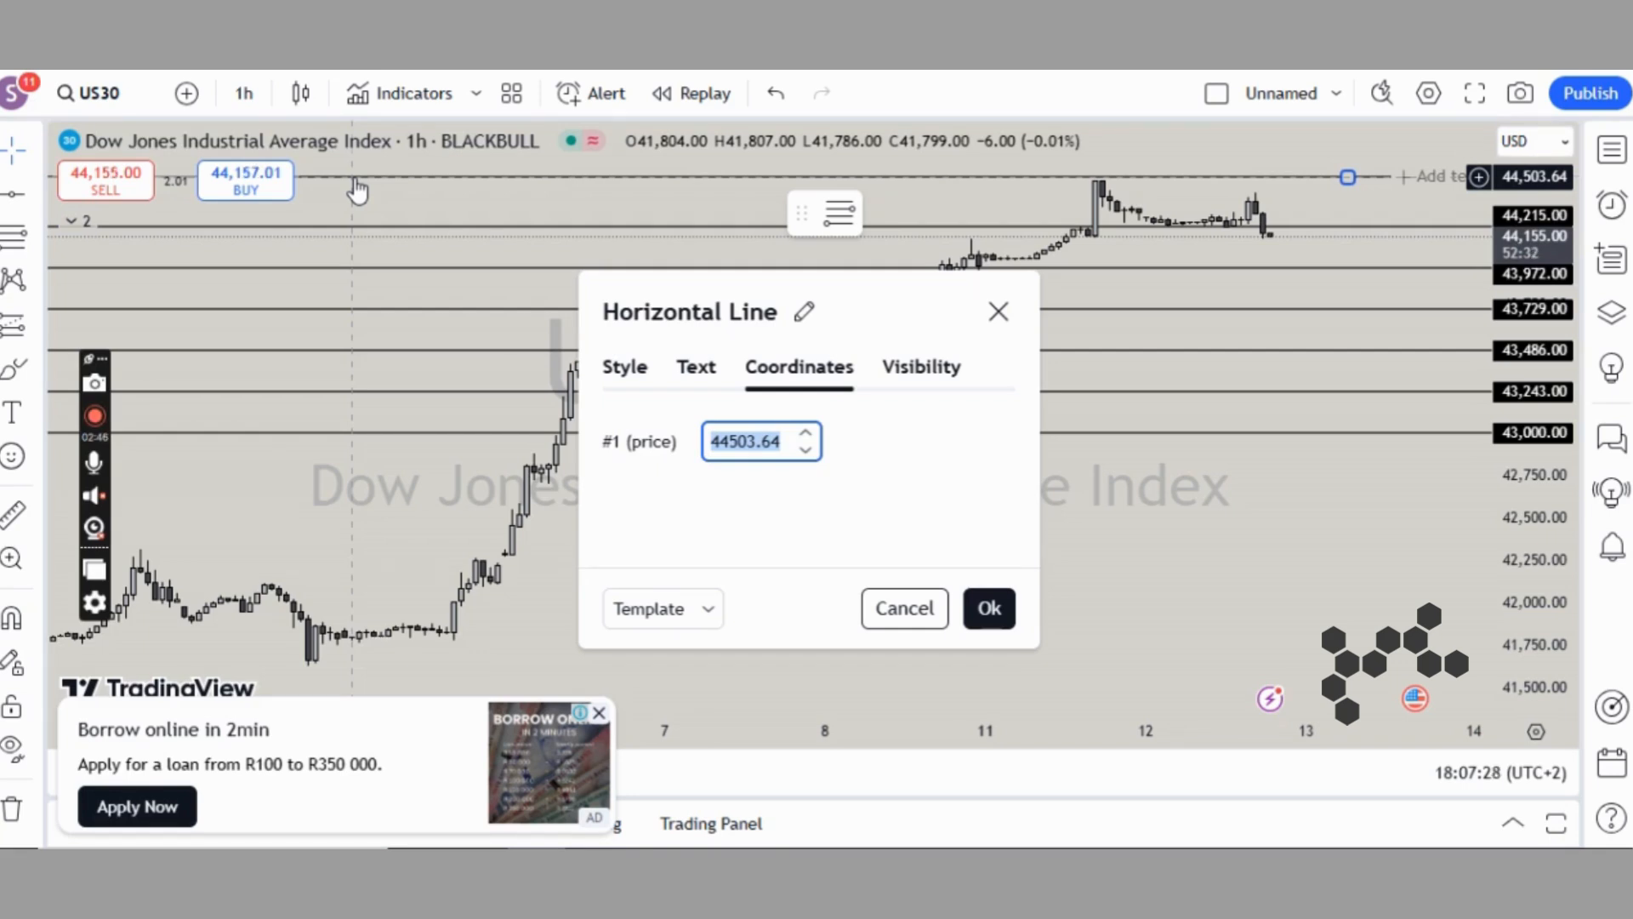
pyautogui.write('44458')
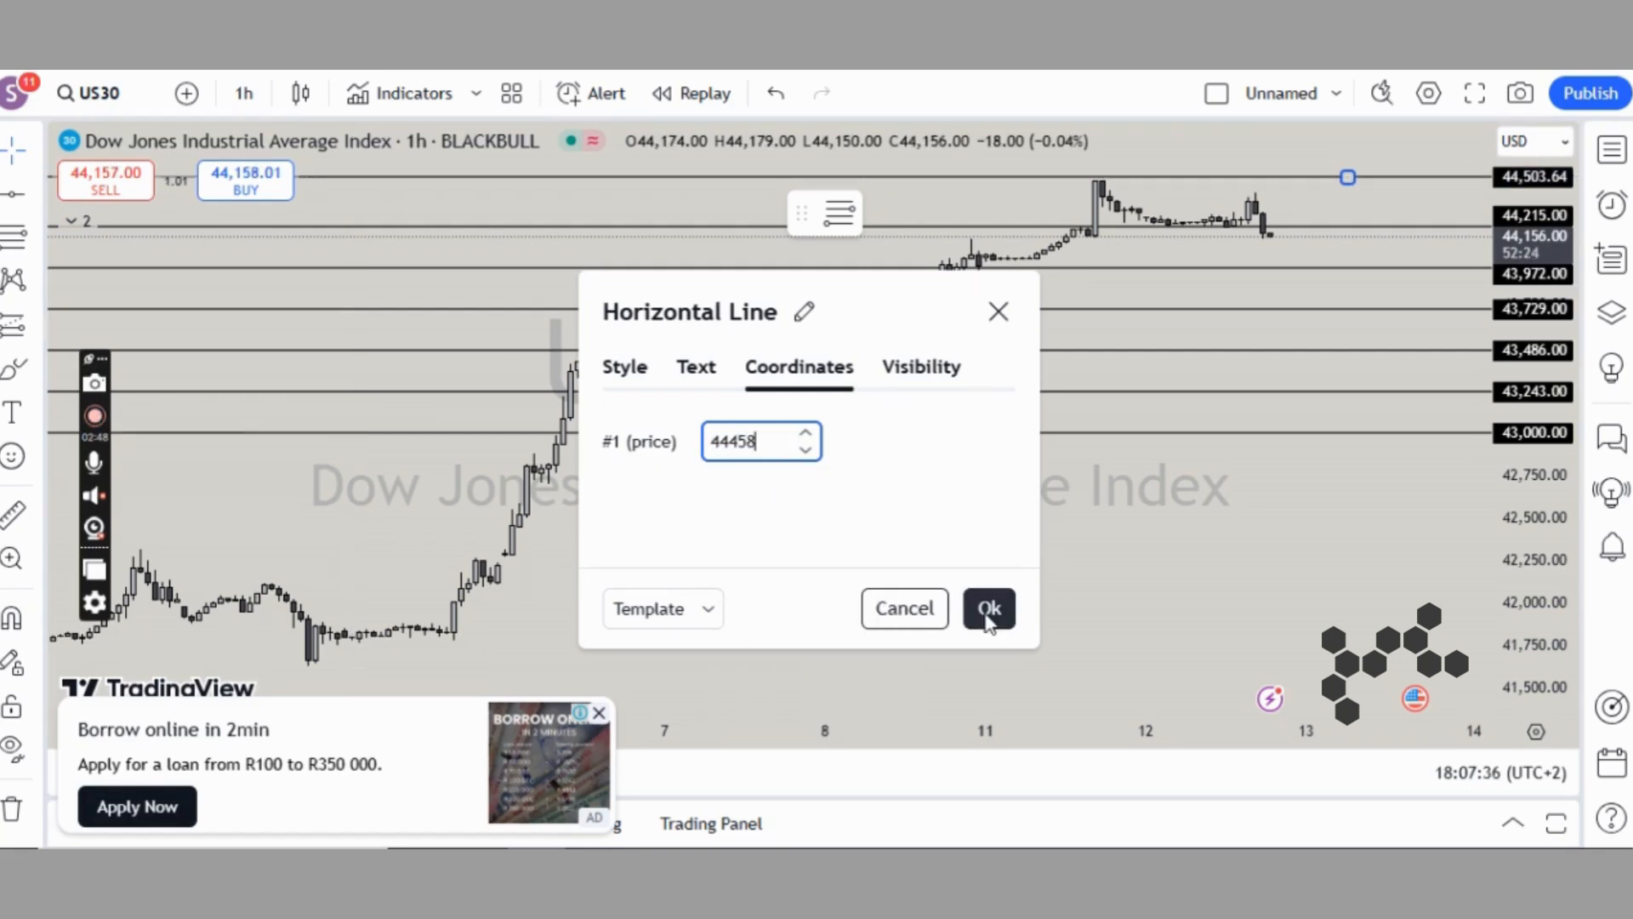
pyautogui.click(989, 608)
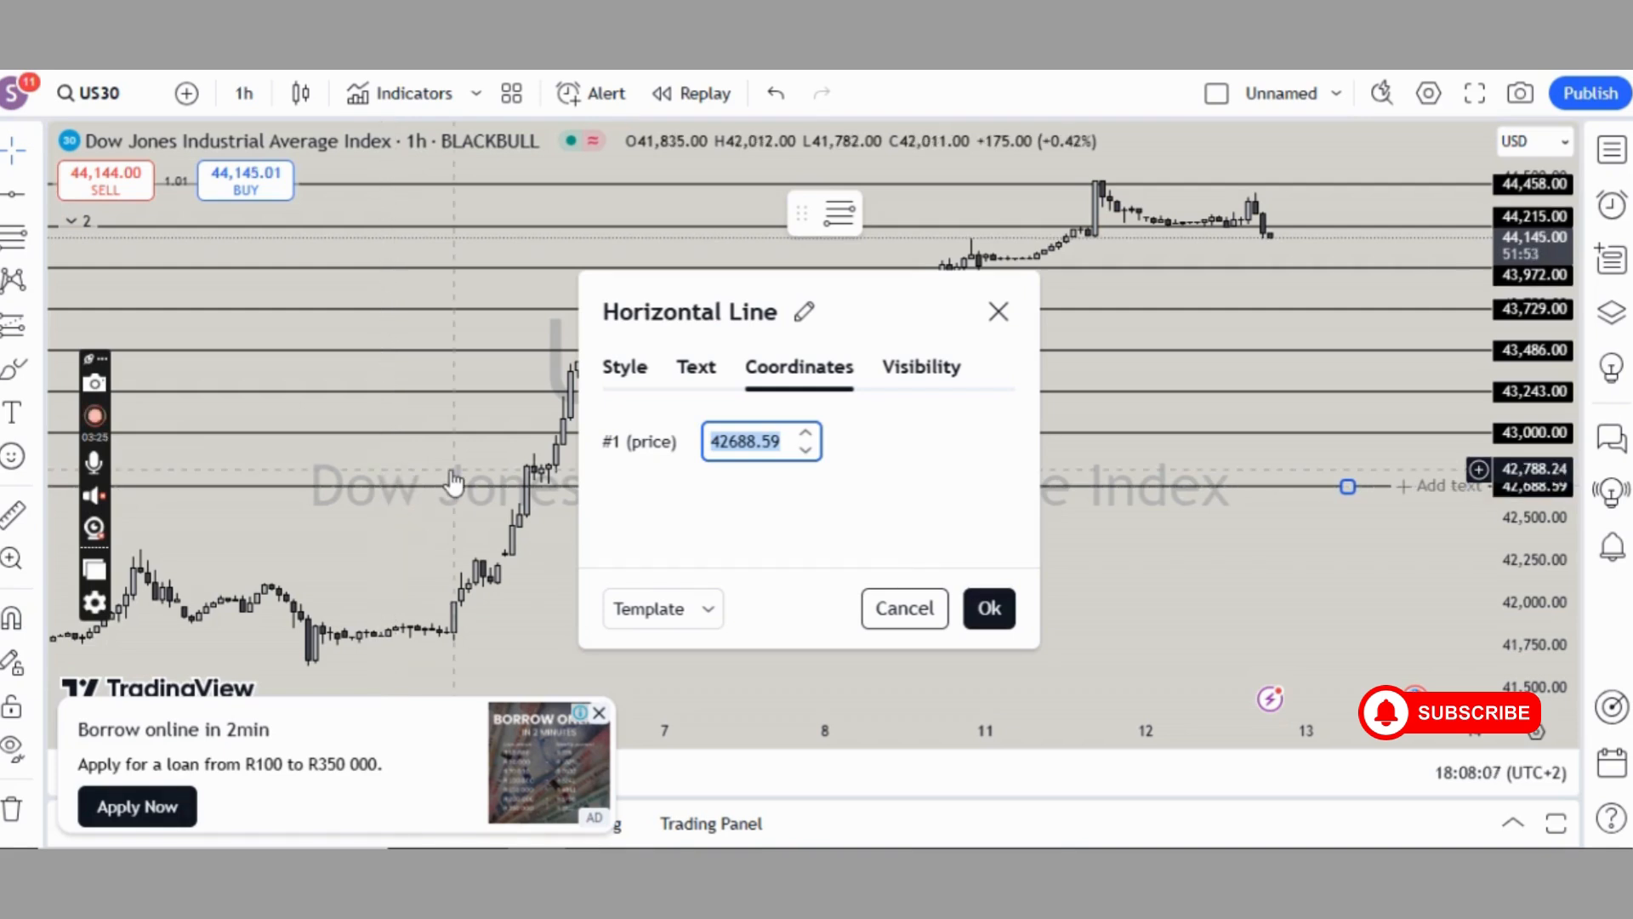
# Step: Set horizontal key-level lines below 43,000 at 42,757 and 42,514
pyautogui.write('4')
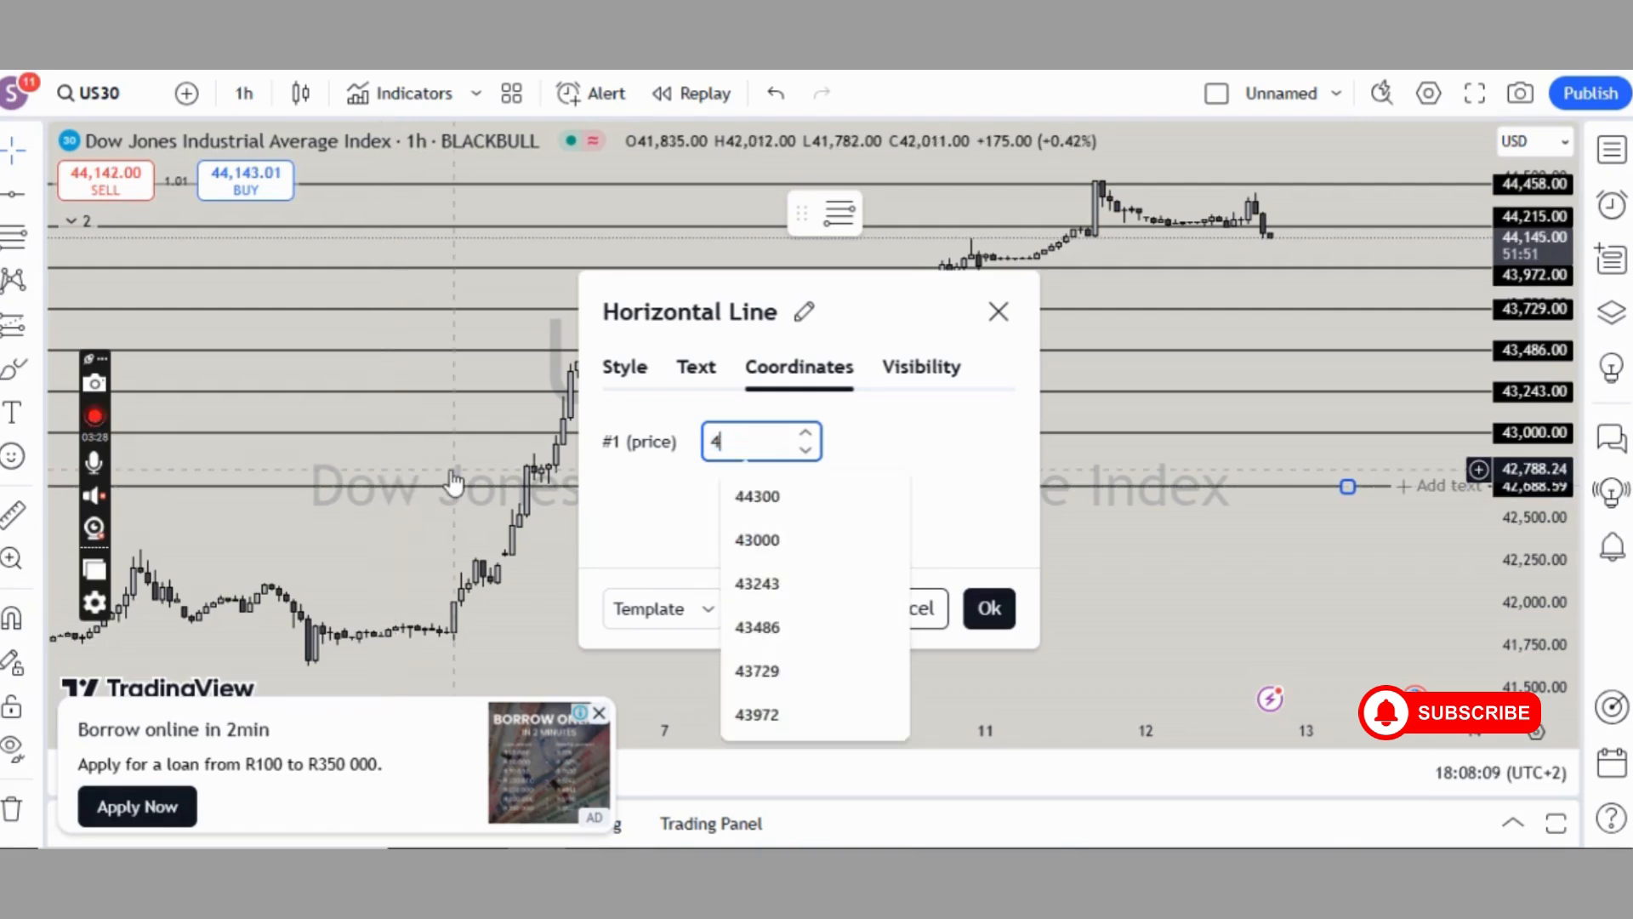
pyautogui.write('2757')
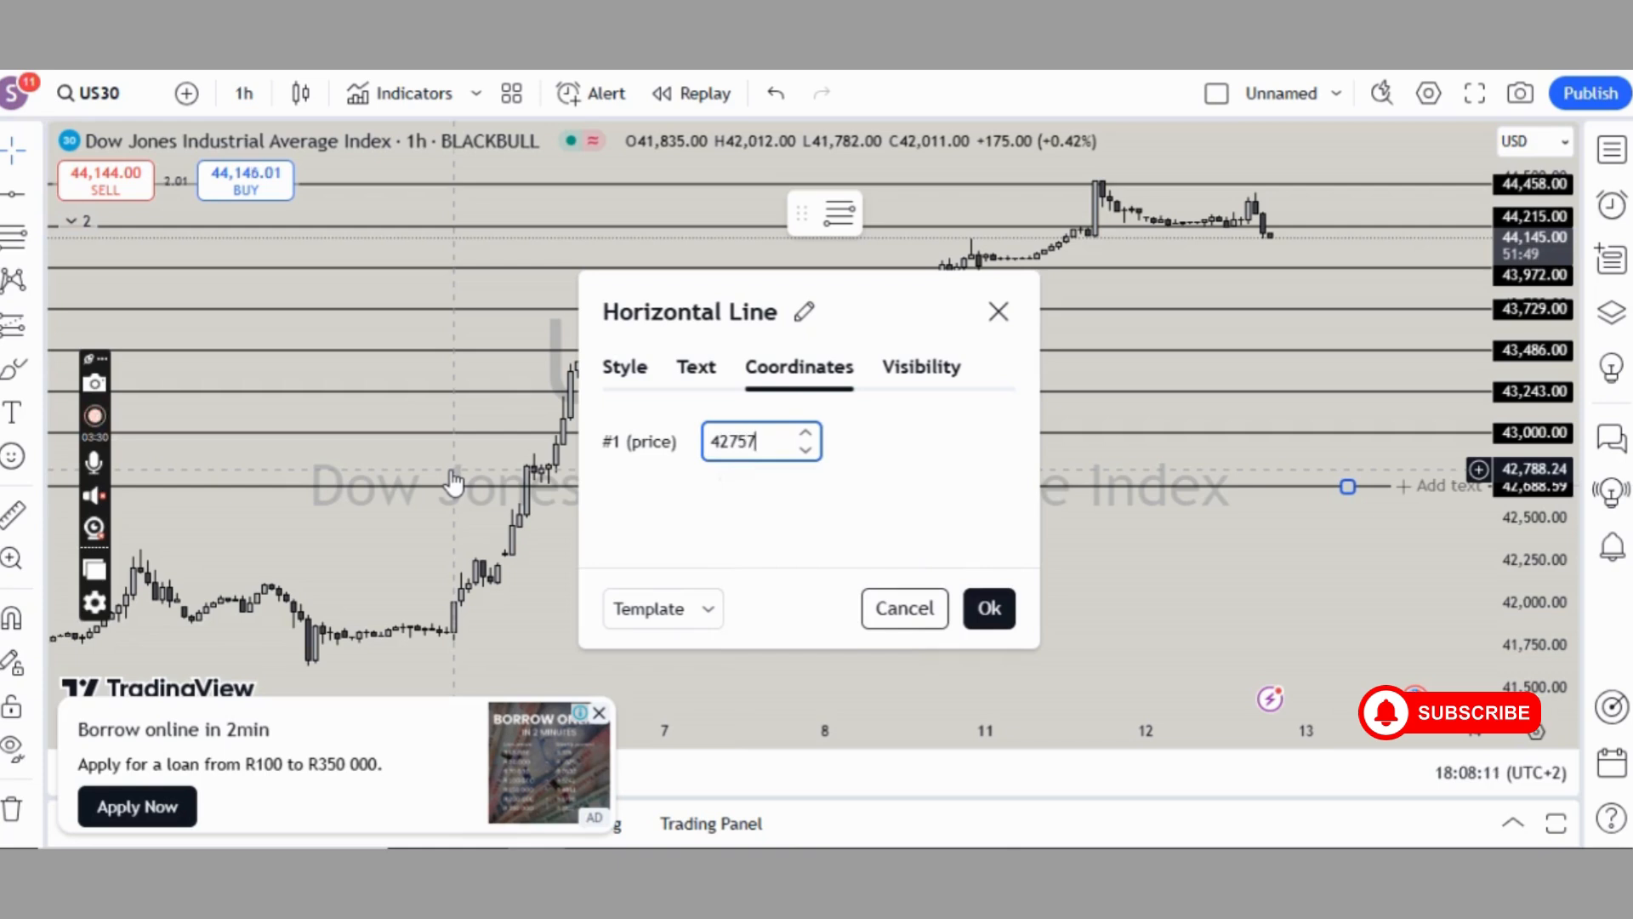
pyautogui.click(990, 607)
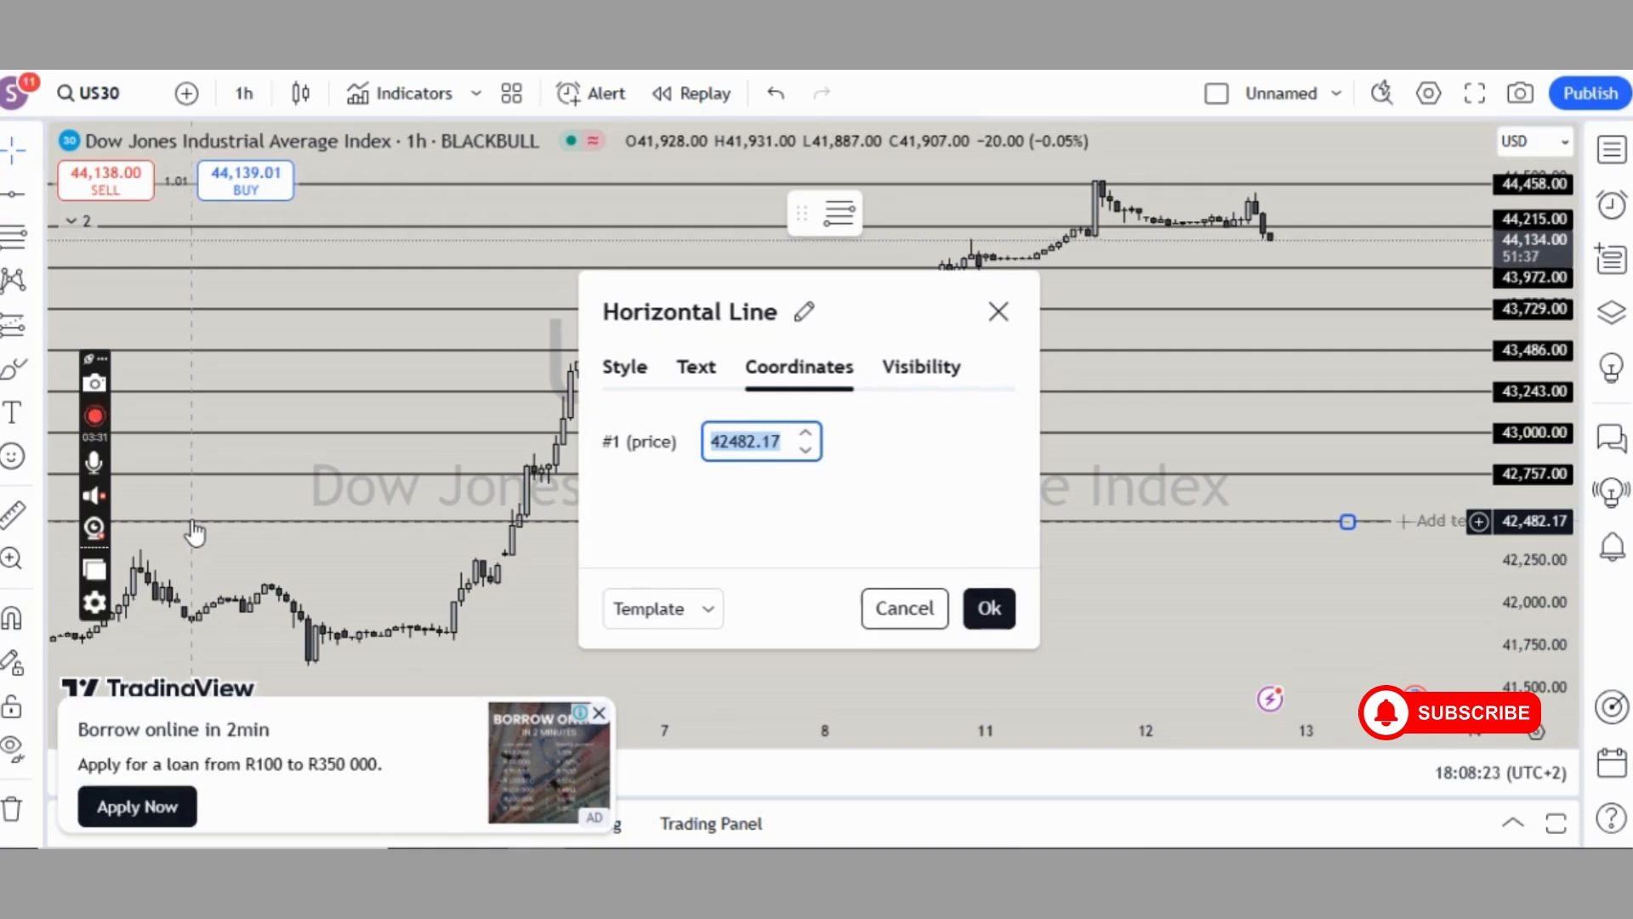
pyautogui.write('42514')
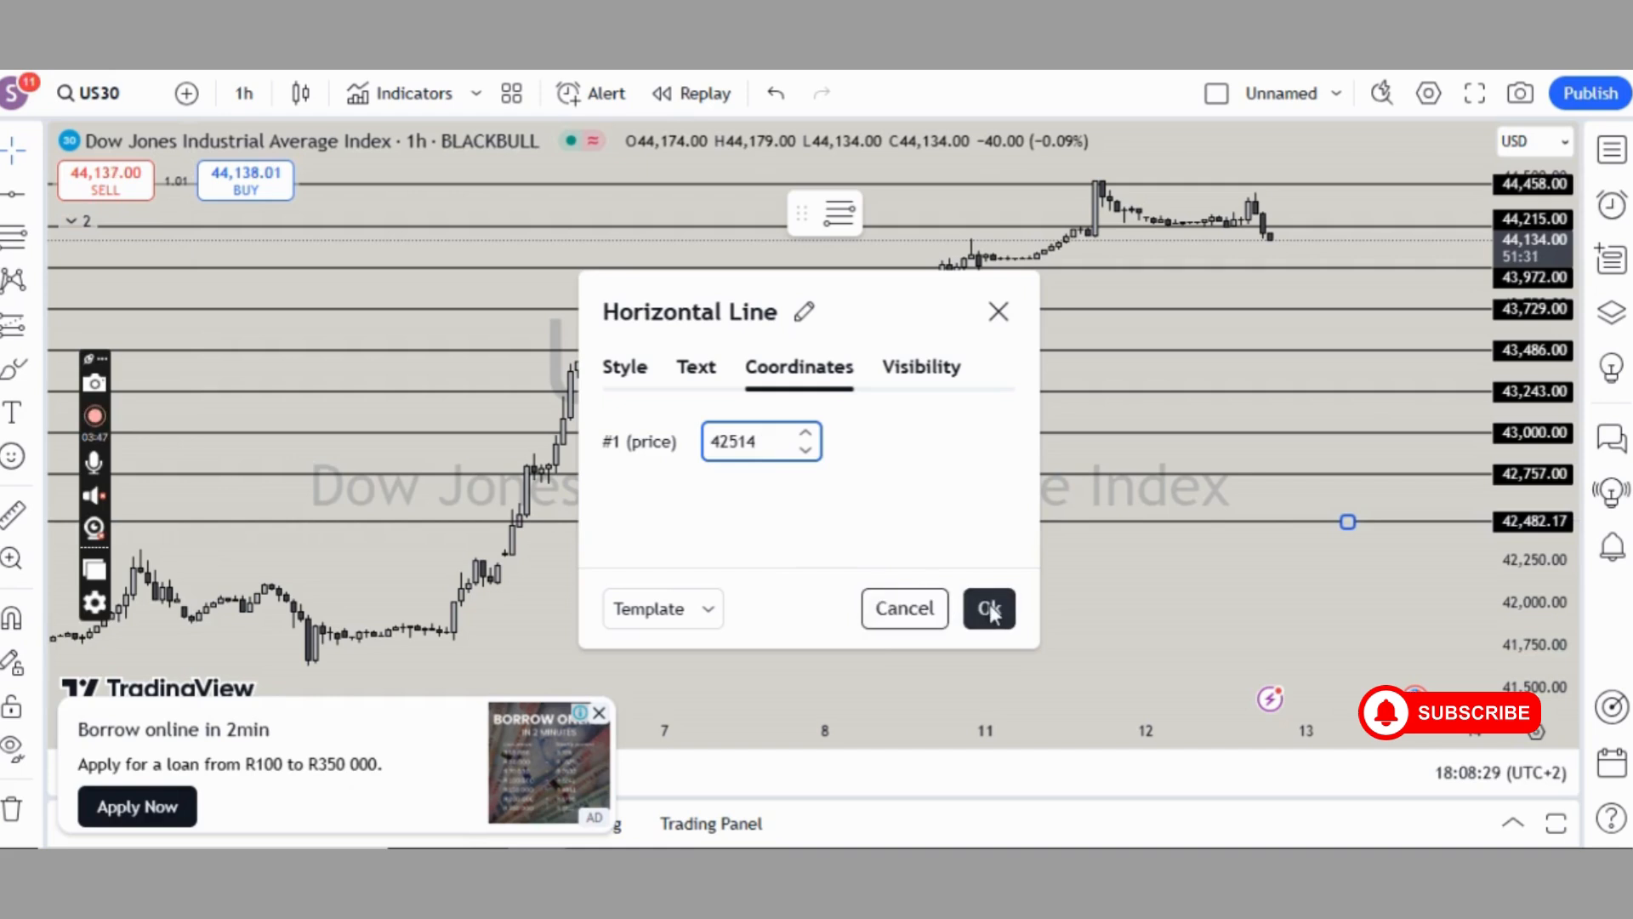
pyautogui.click(990, 607)
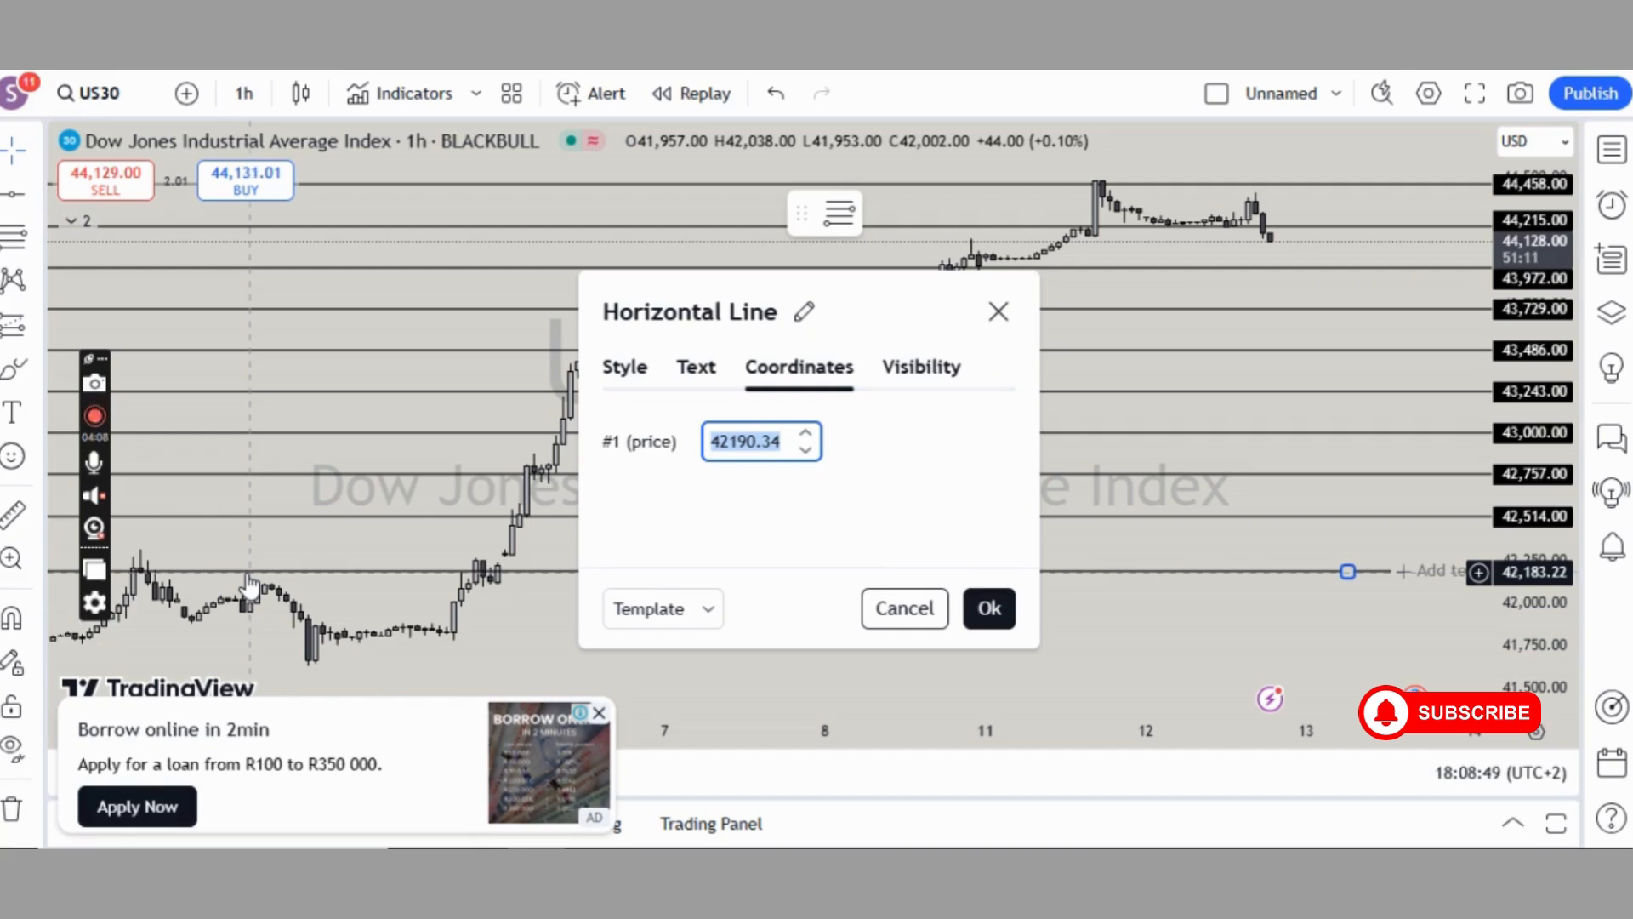
# Step: Set lower key-level lines at 42,271 and 42,028 and enter 41,785 for the next
pyautogui.write('4271')
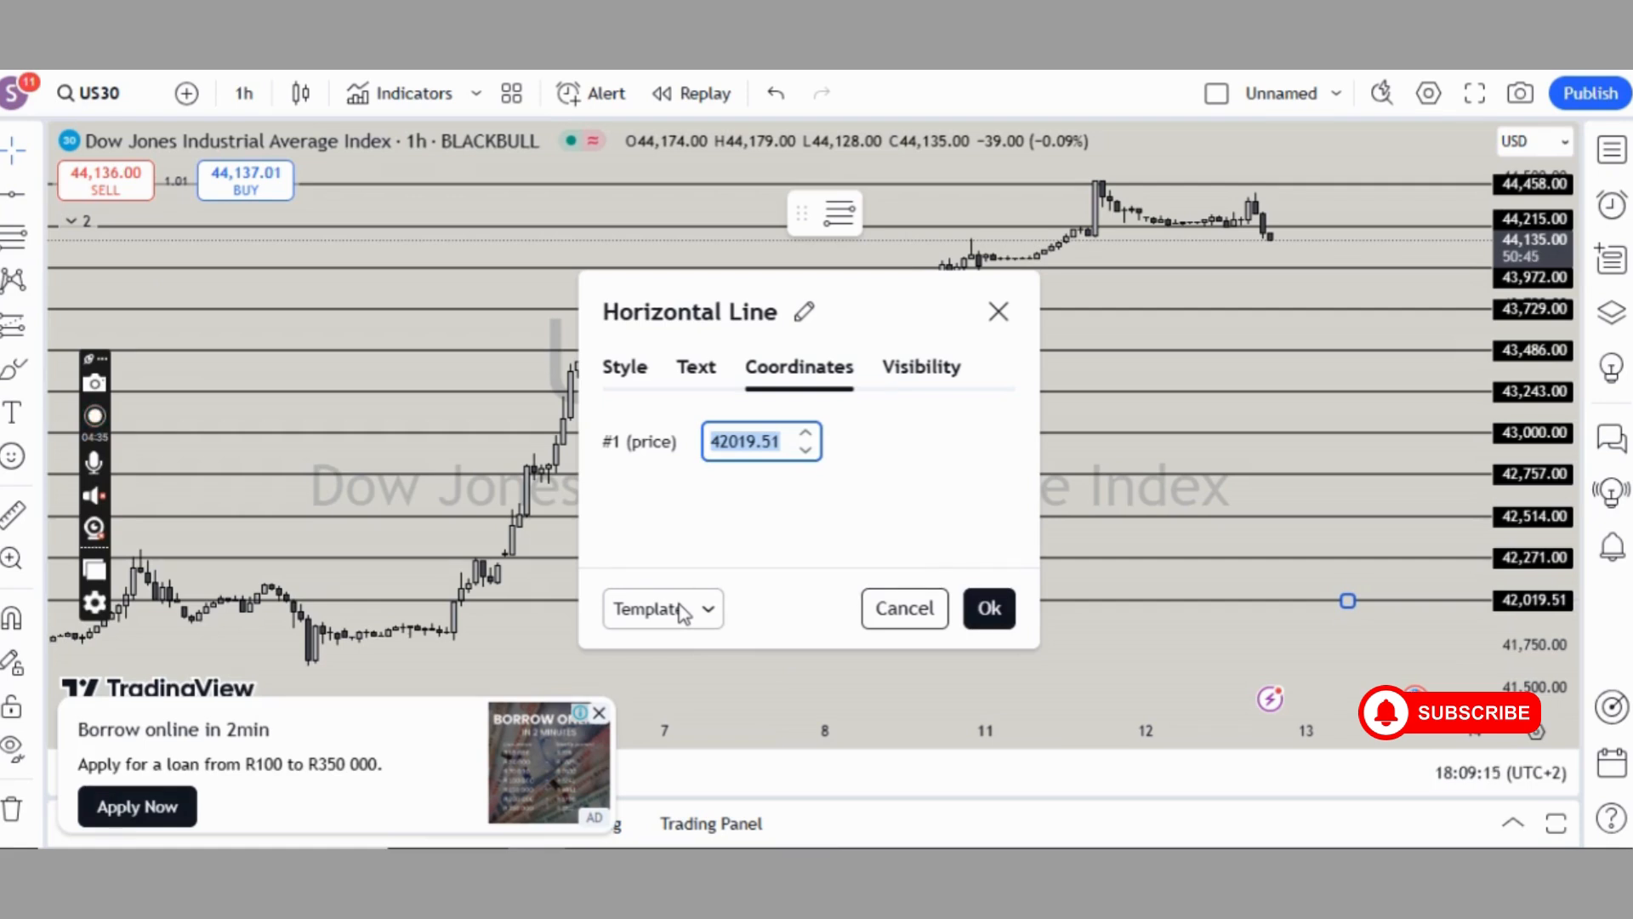
pyautogui.write('42028')
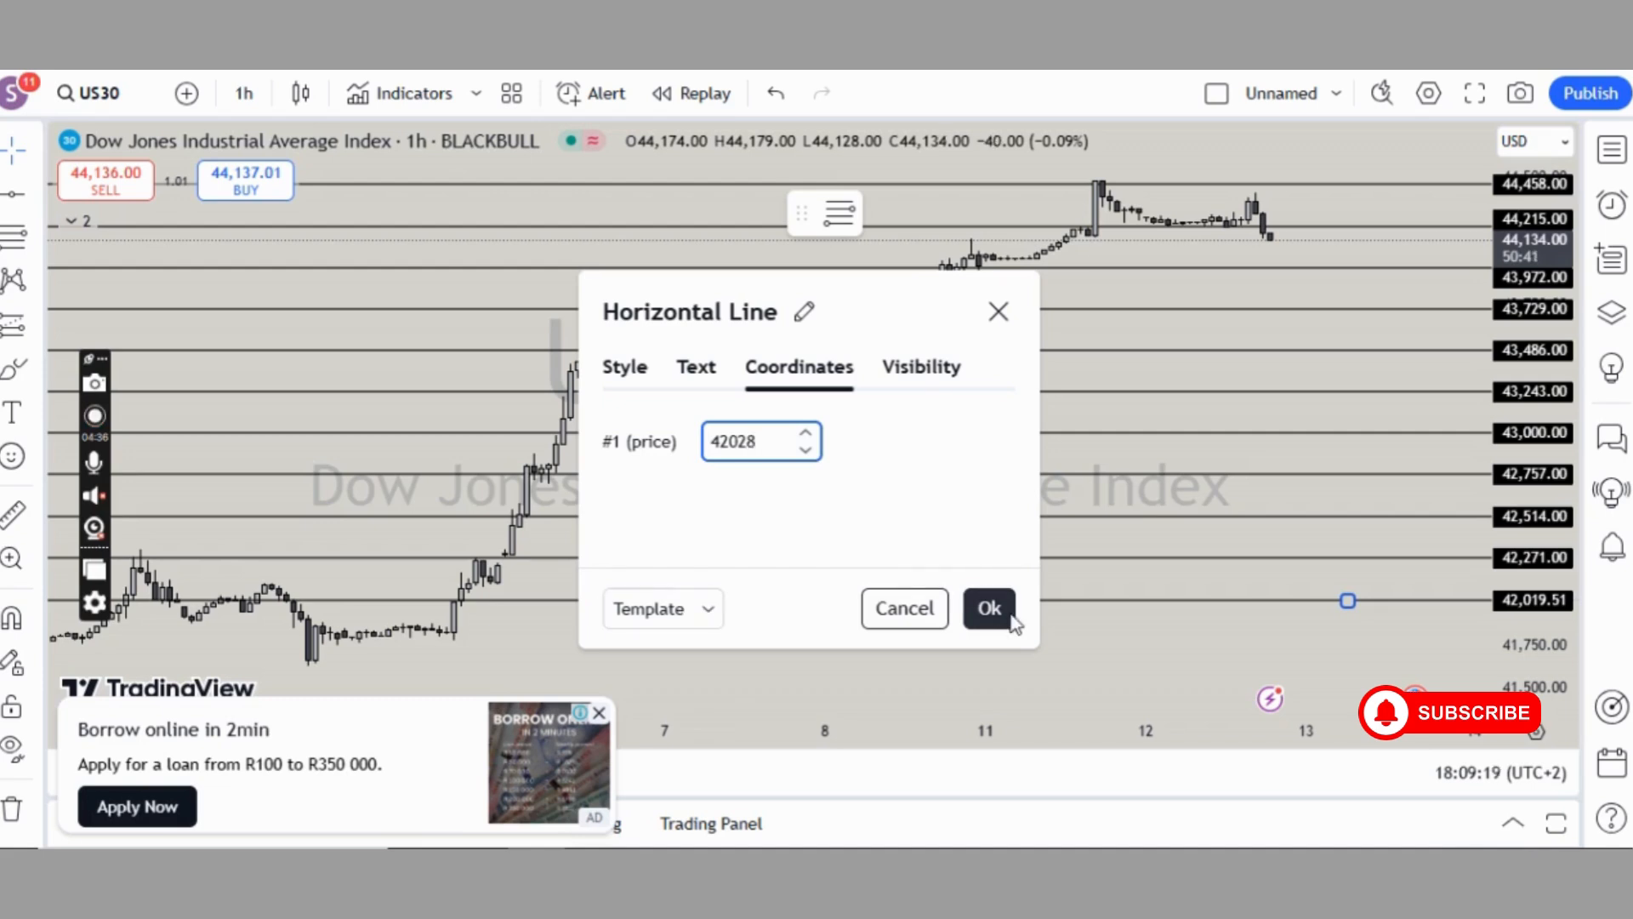
pyautogui.click(990, 607)
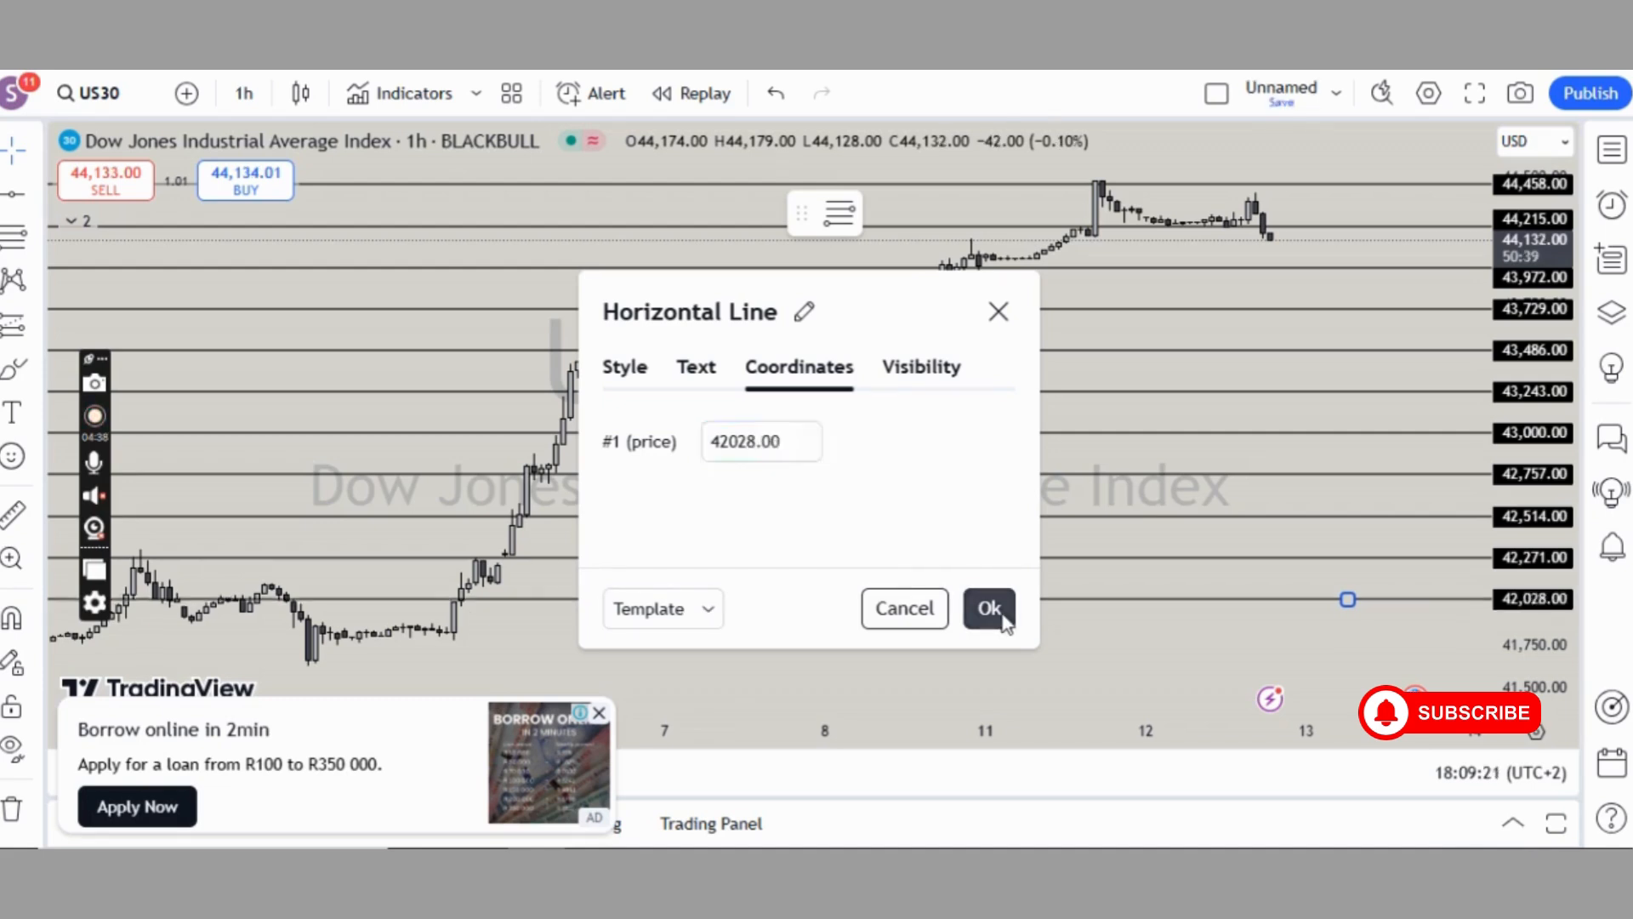
pyautogui.click(990, 608)
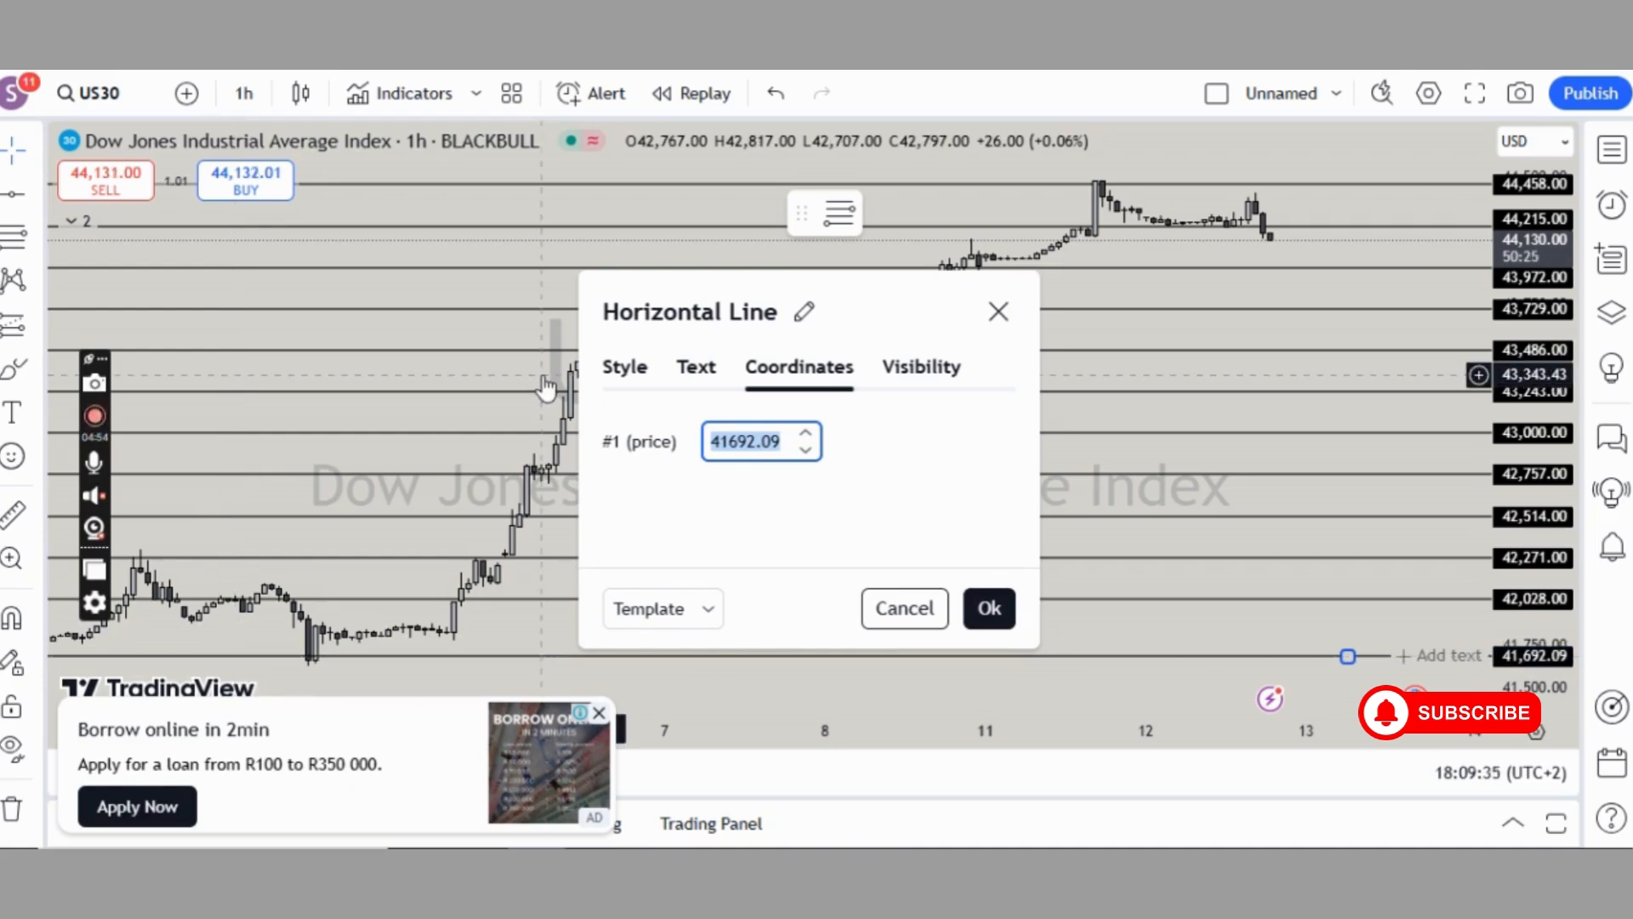
pyautogui.write('4')
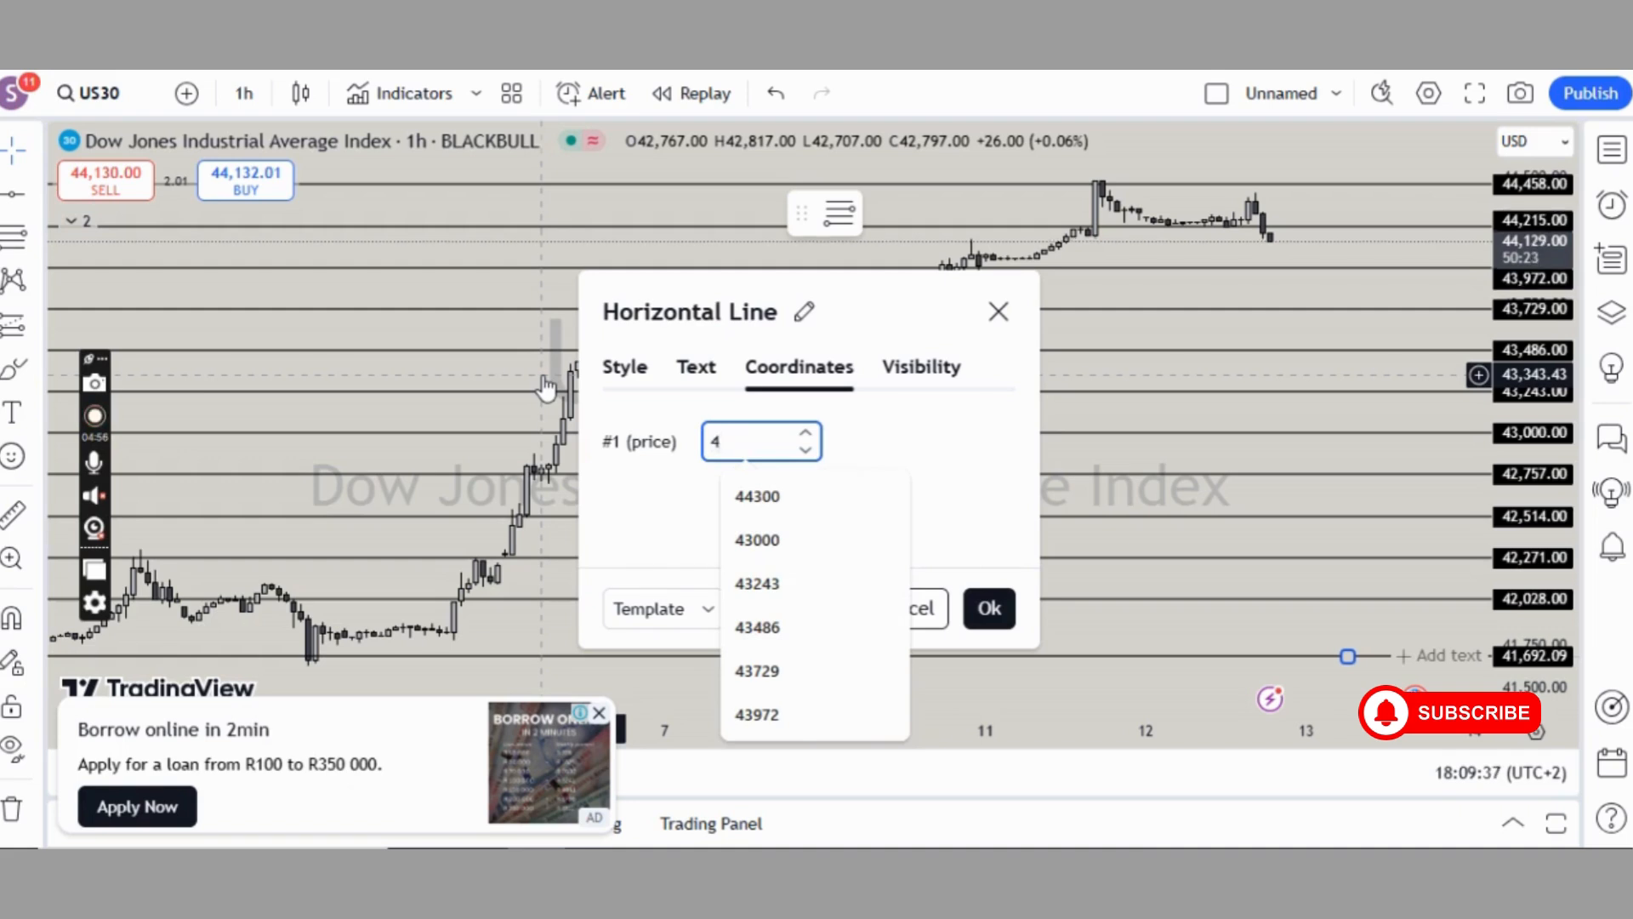
pyautogui.write('1785')
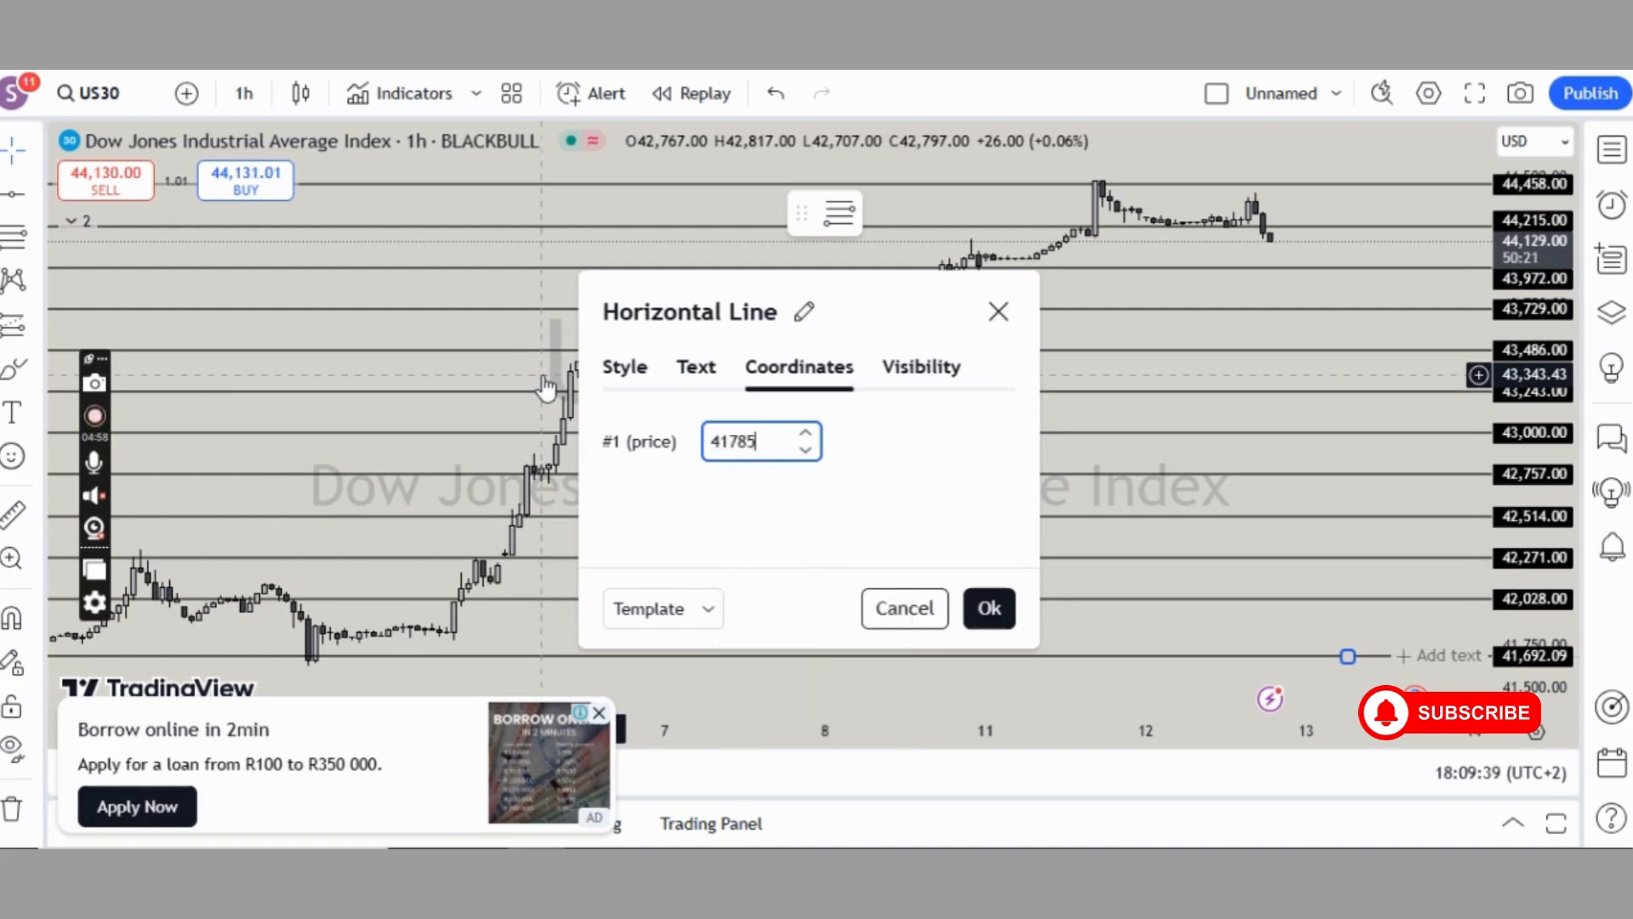